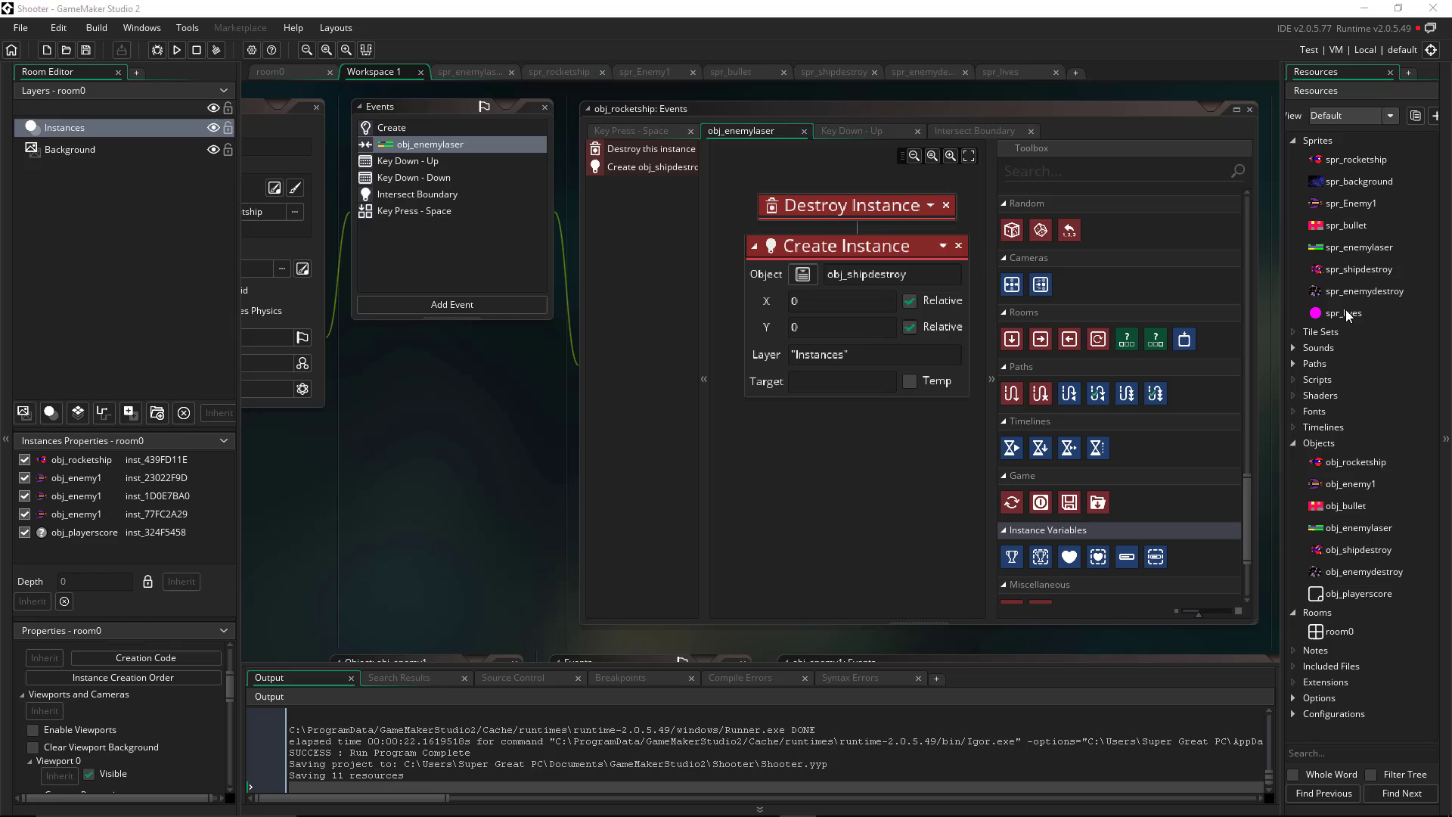
- Open spr_lives in the sprite editor to view its 20×20 magenta dot
{"action": "left_click", "coordinate": [1346, 313]}
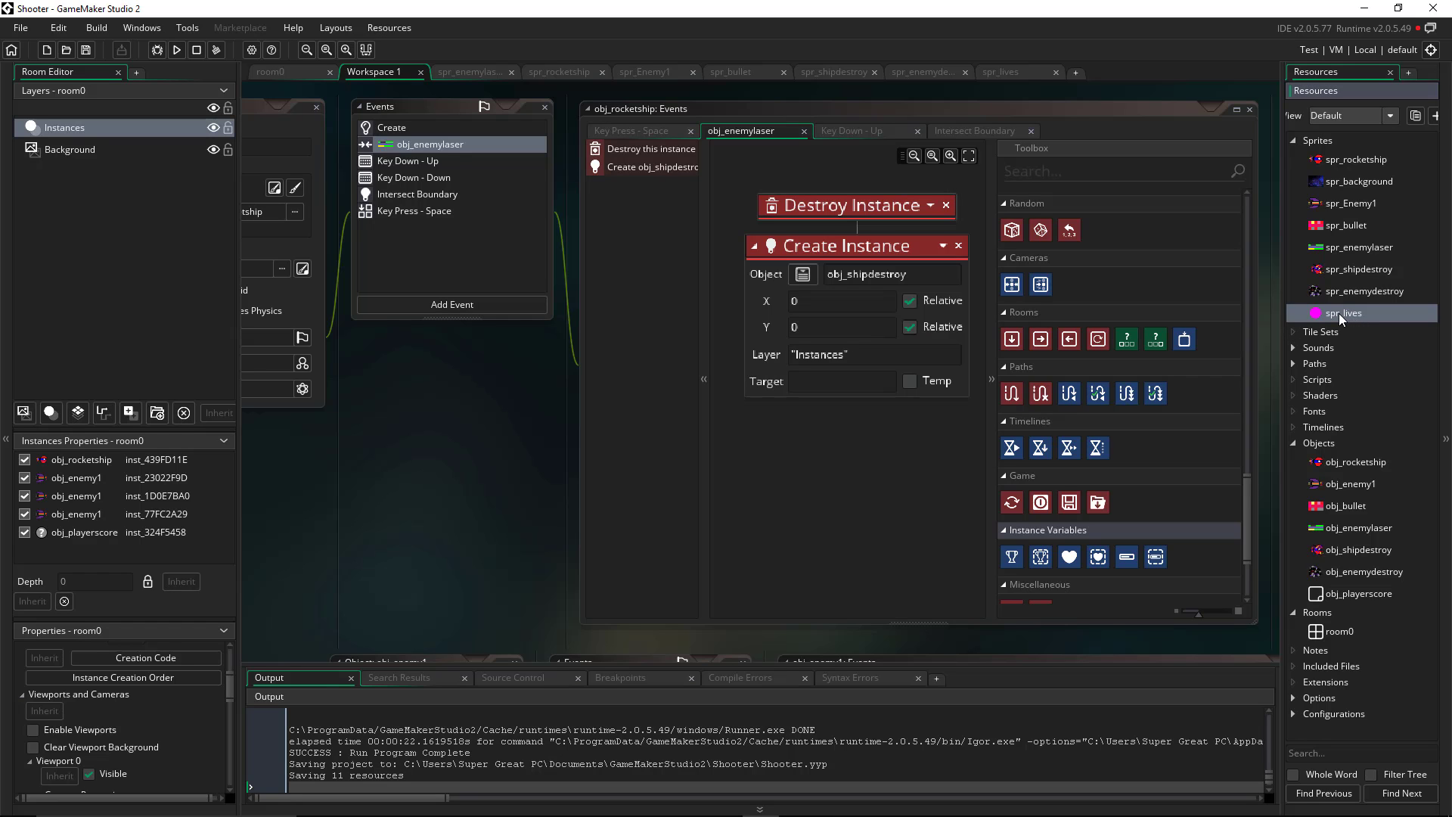
{"action": "double_click", "coordinate": [1343, 313]}
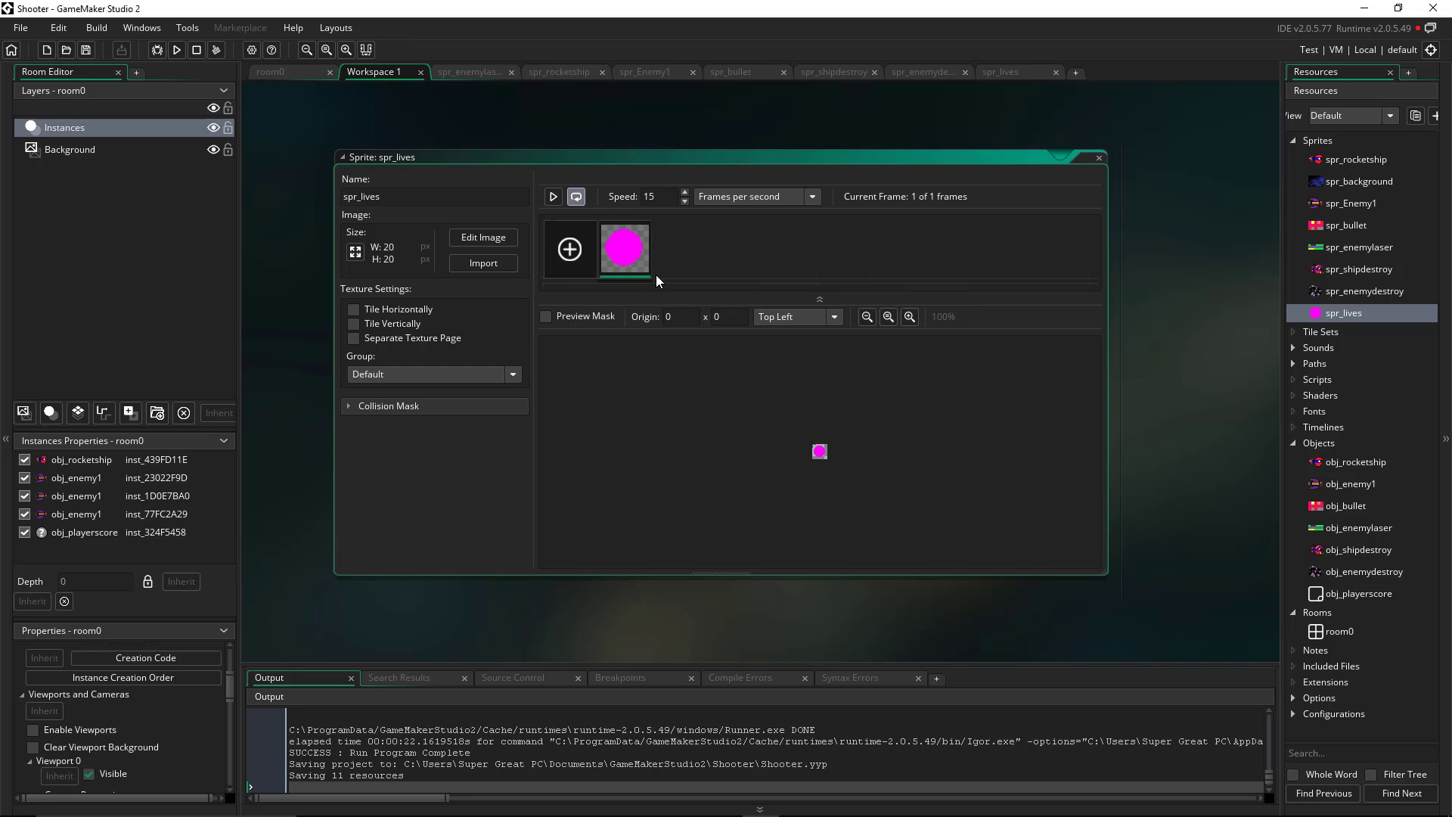
{"action": "mouse_move", "coordinate": [1350, 600]}
{"action": "type", "text": "obj_lives"}
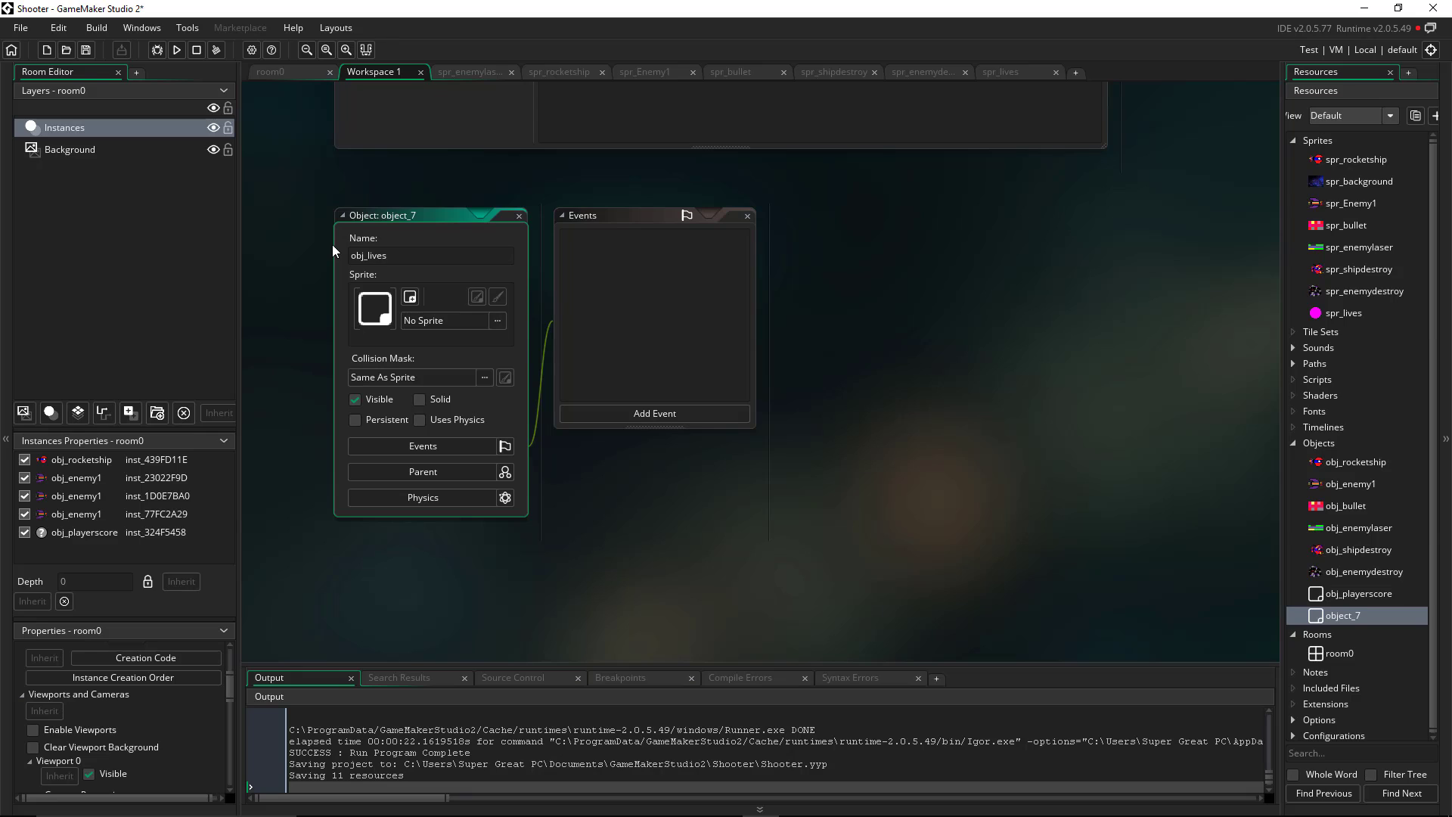
{"action": "mouse_move", "coordinate": [669, 412]}
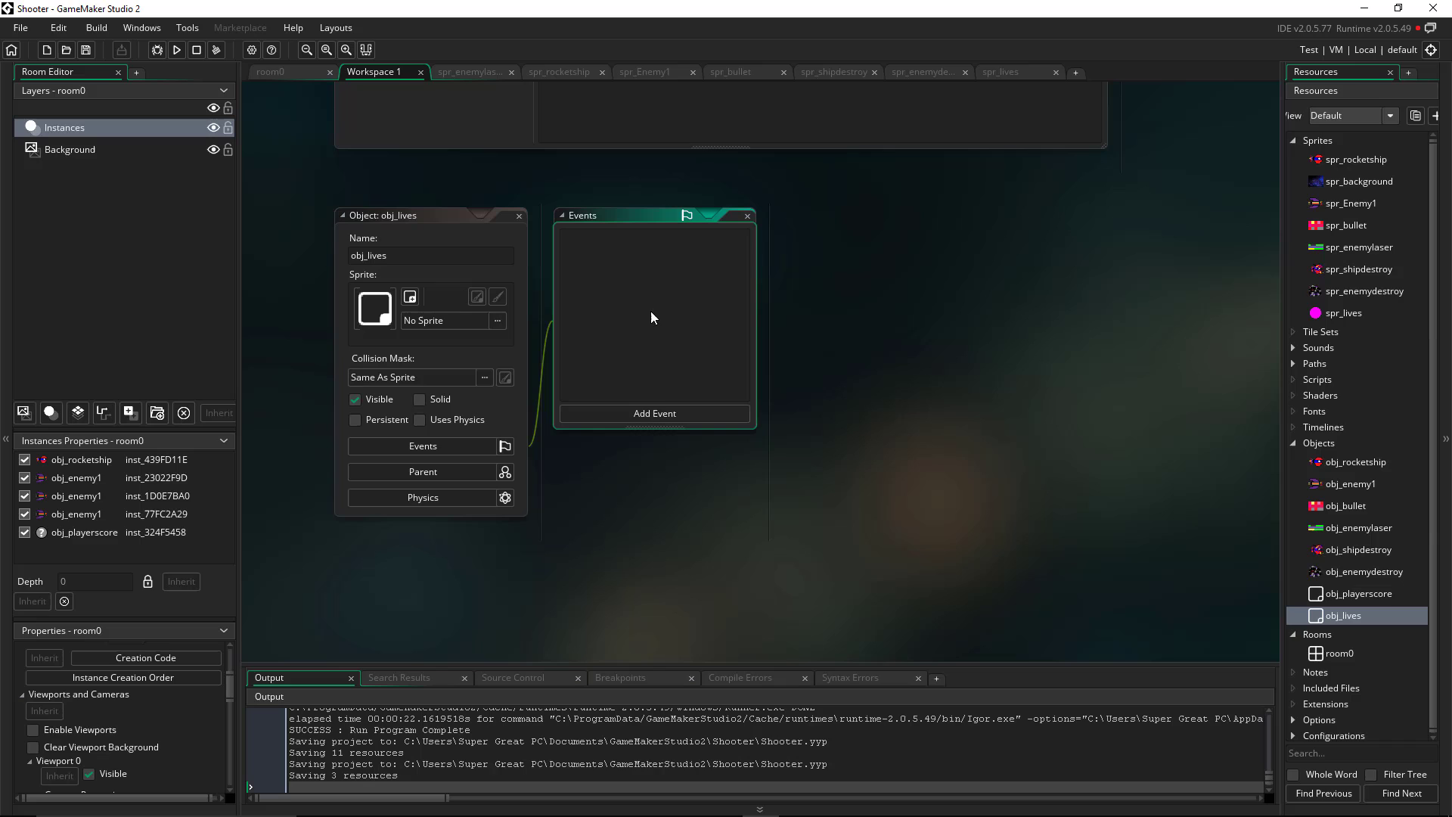
- Add an empty Create event to the new obj_lives object
{"action": "left_click", "coordinate": [653, 413]}
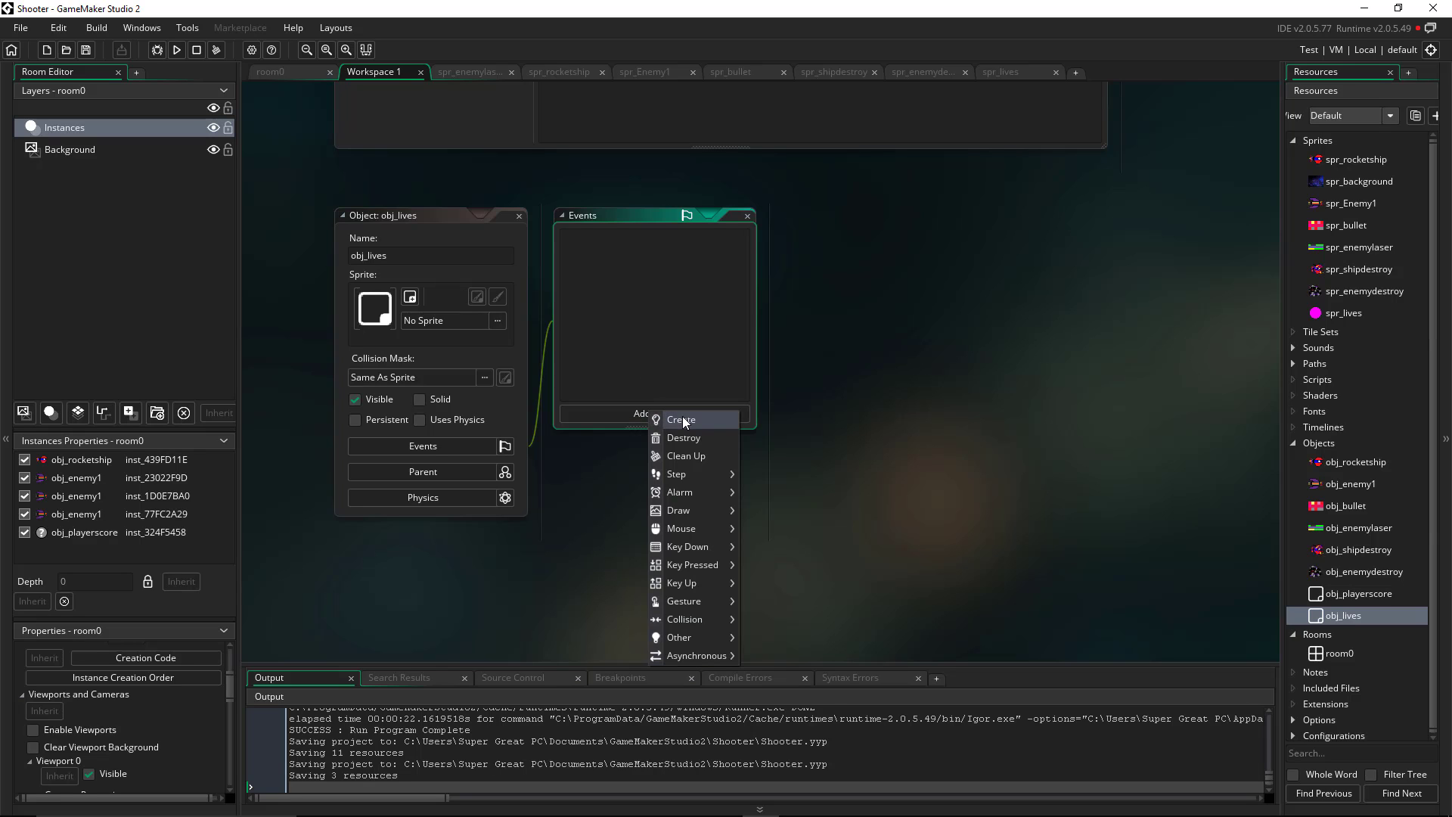
{"action": "left_click", "coordinate": [680, 420]}
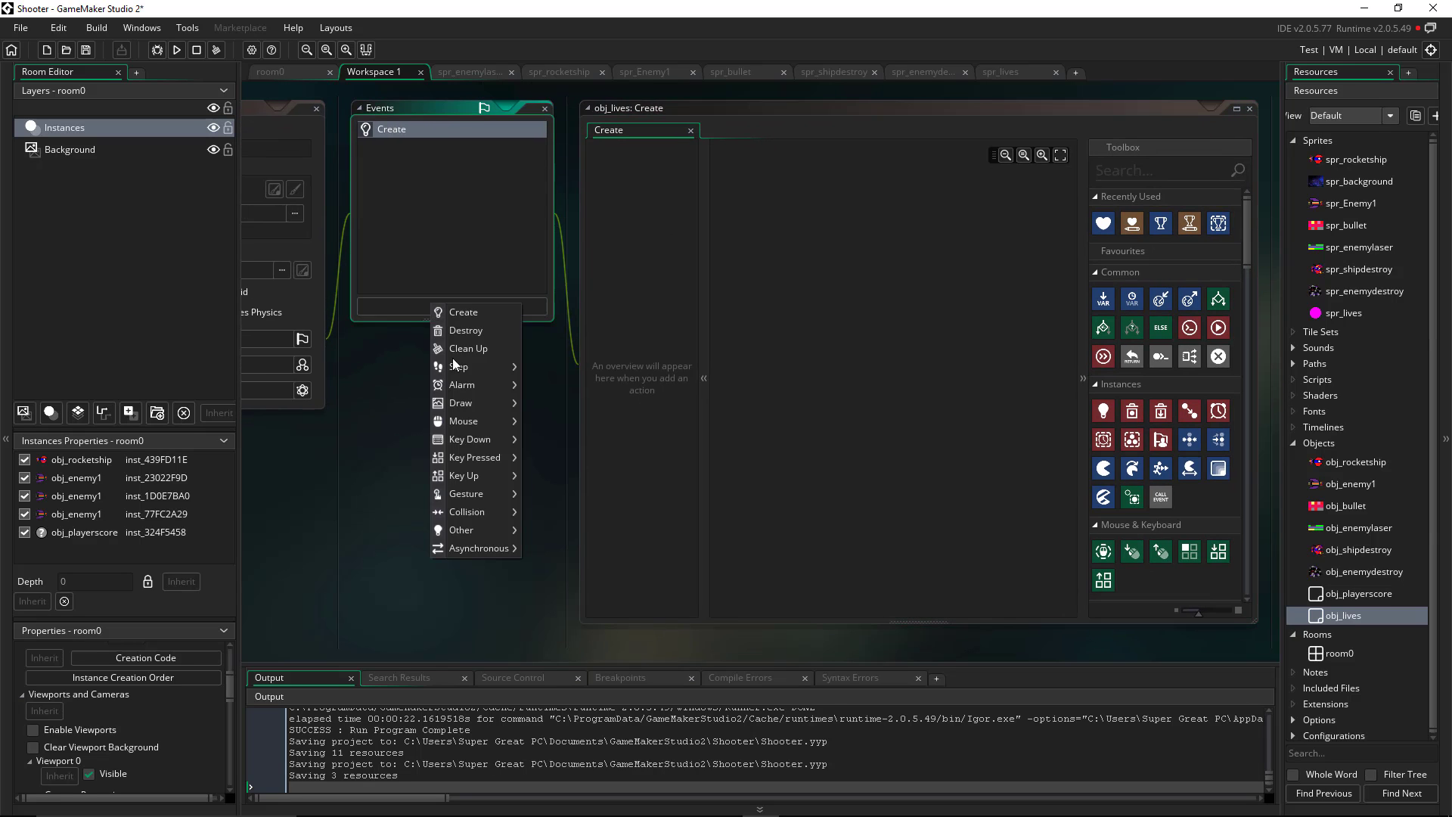
- Add a Draw event to obj_lives and set lives to 5 in its Create event
{"action": "left_click", "coordinate": [461, 402]}
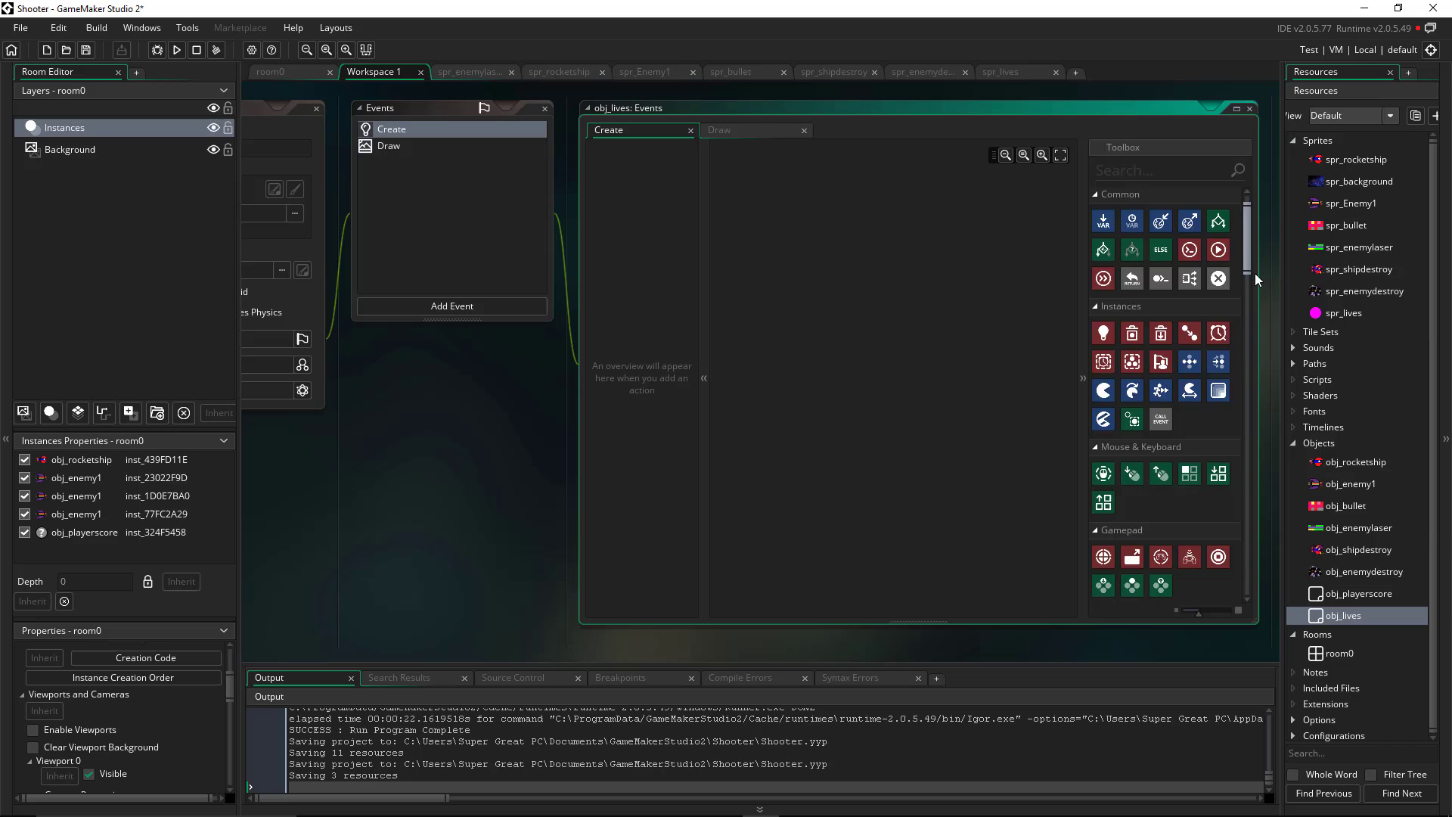
{"action": "scroll", "scroll_direction": "down", "scroll_amount": 3}
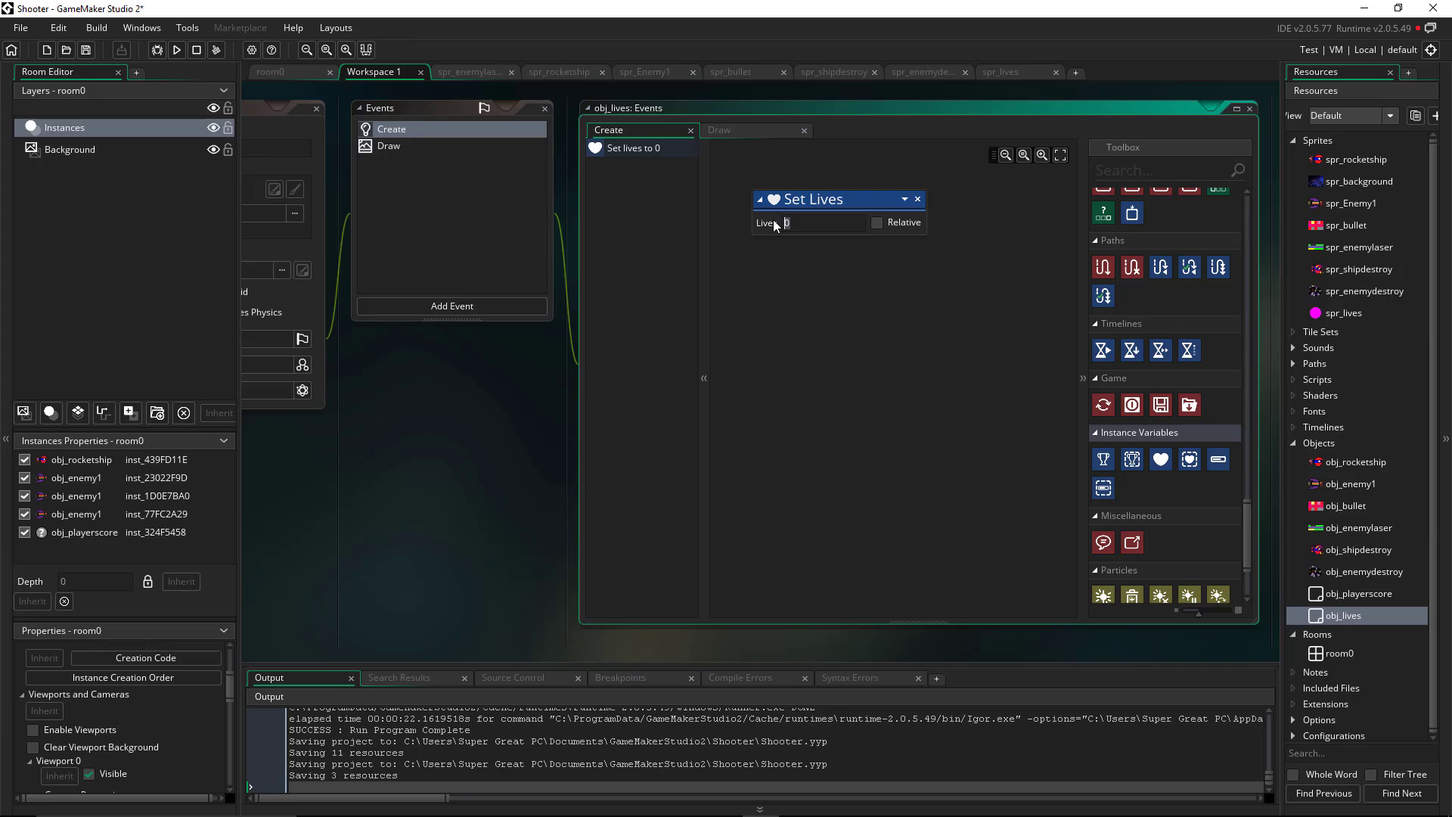
{"action": "type", "text": "5"}
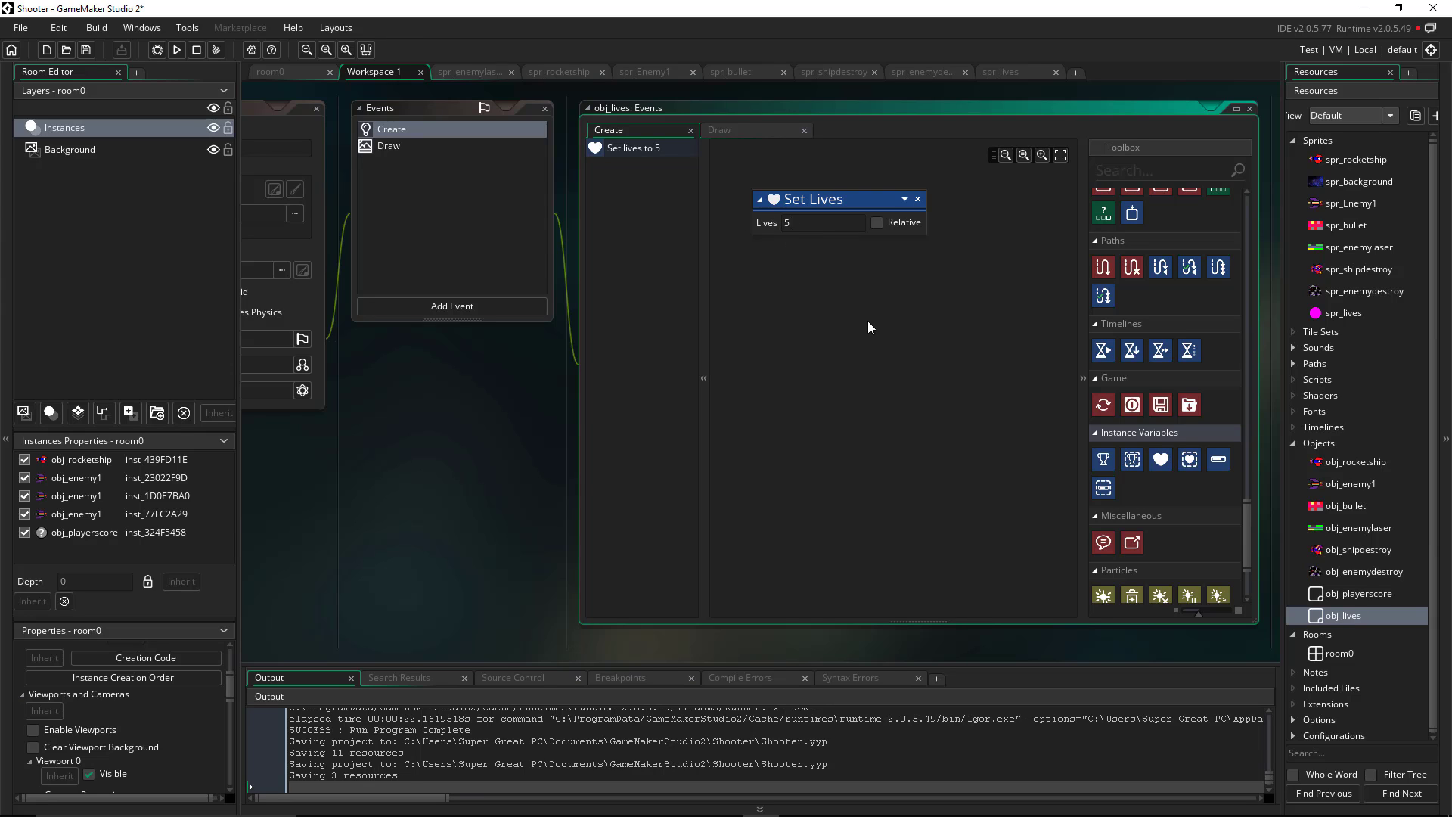
{"action": "mouse_move", "coordinate": [1132, 460]}
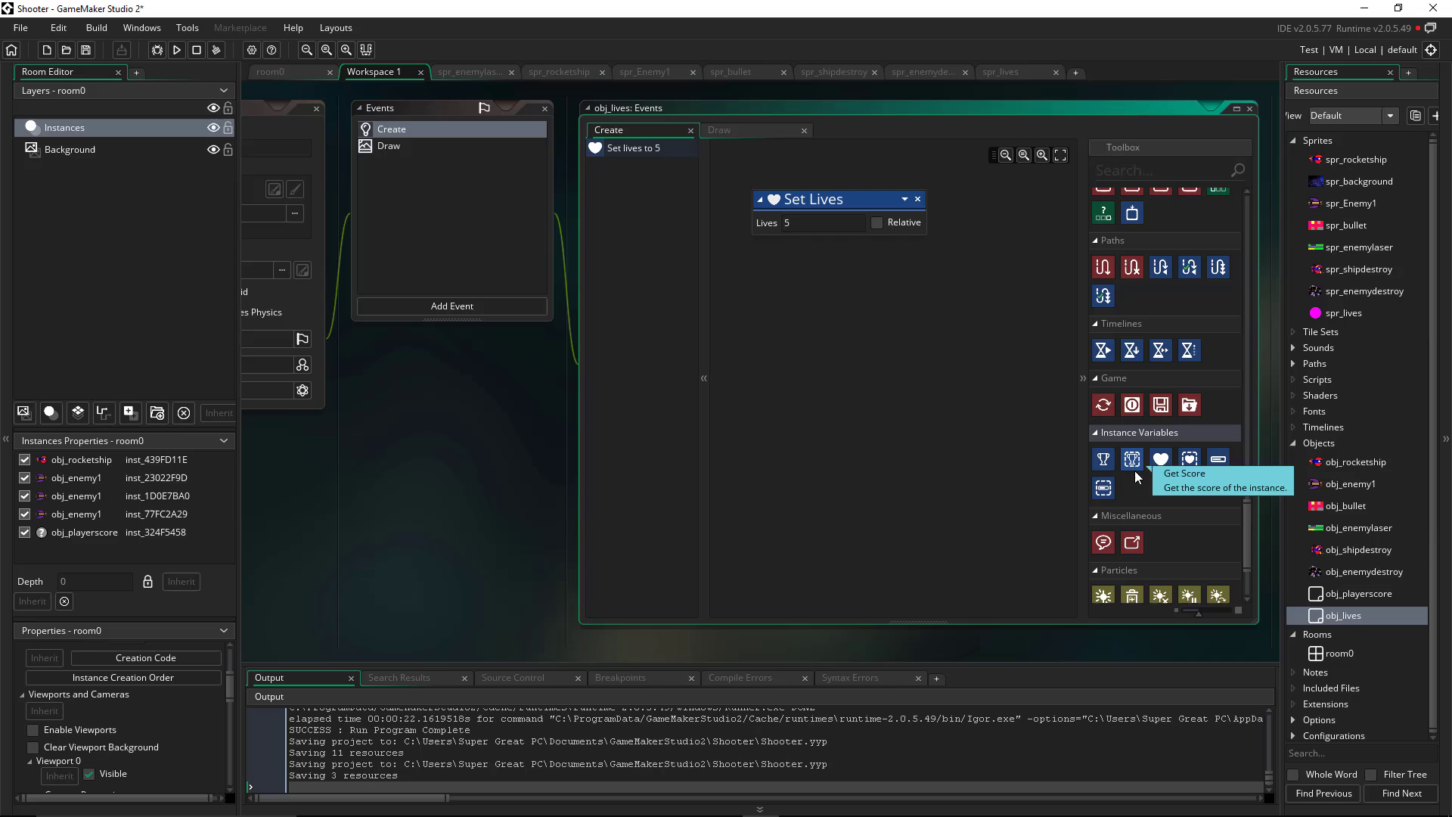
- Add Draw Instance Lives using spr_lives, stacked in a row at X 200, Y 64
{"action": "left_click", "coordinate": [389, 145]}
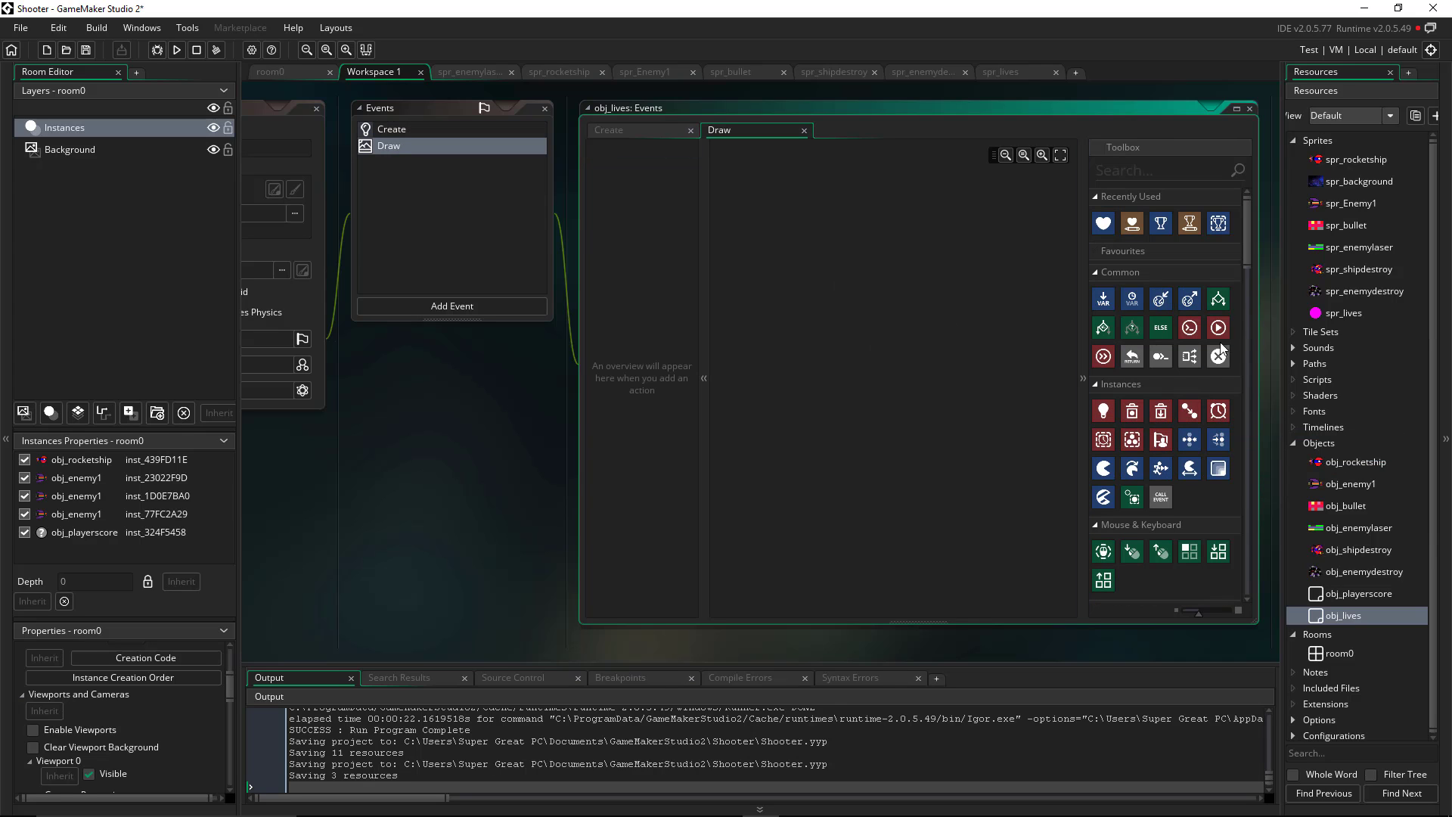
{"action": "mouse_move", "coordinate": [1101, 223]}
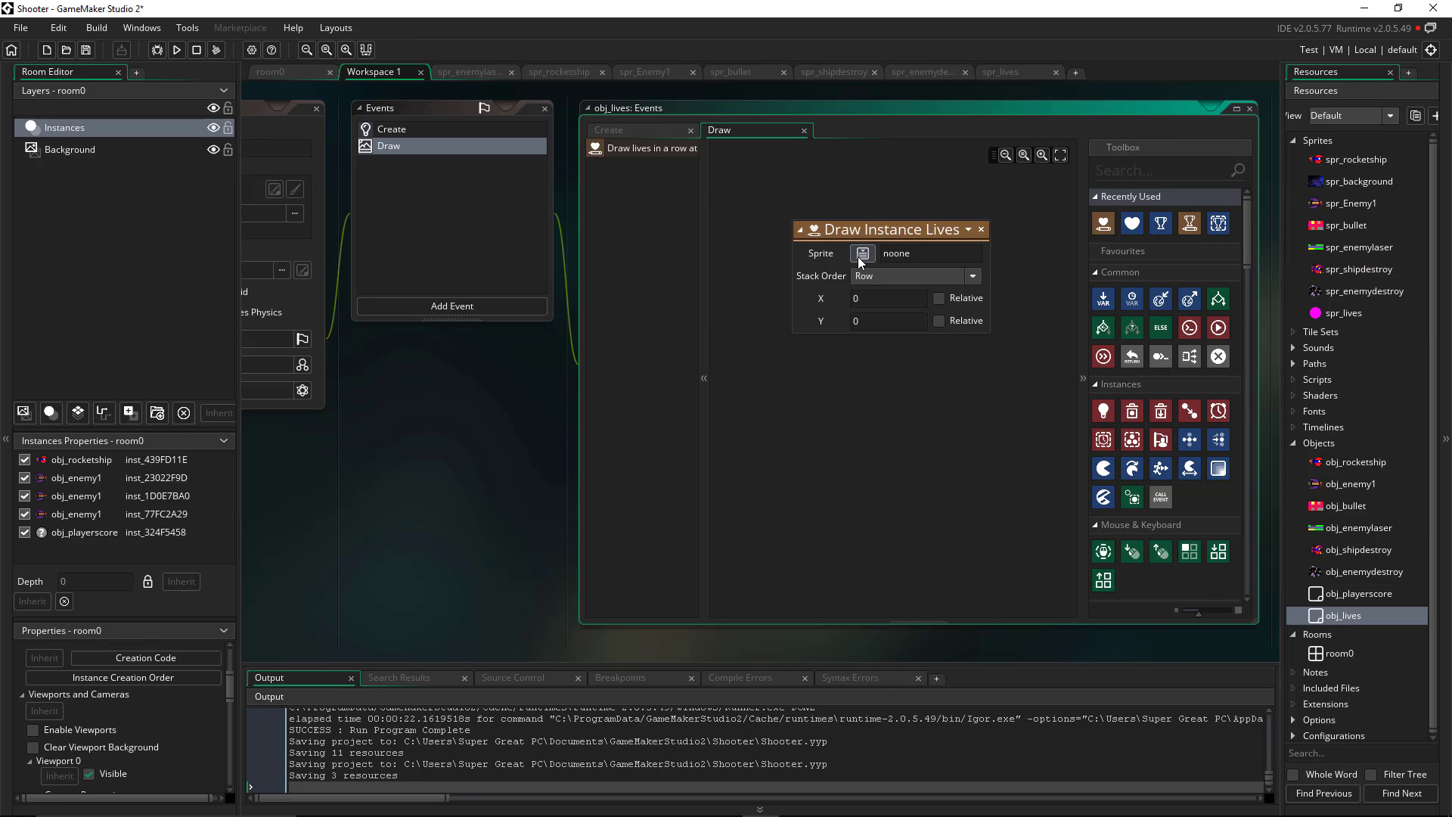
{"action": "left_click", "coordinate": [862, 253]}
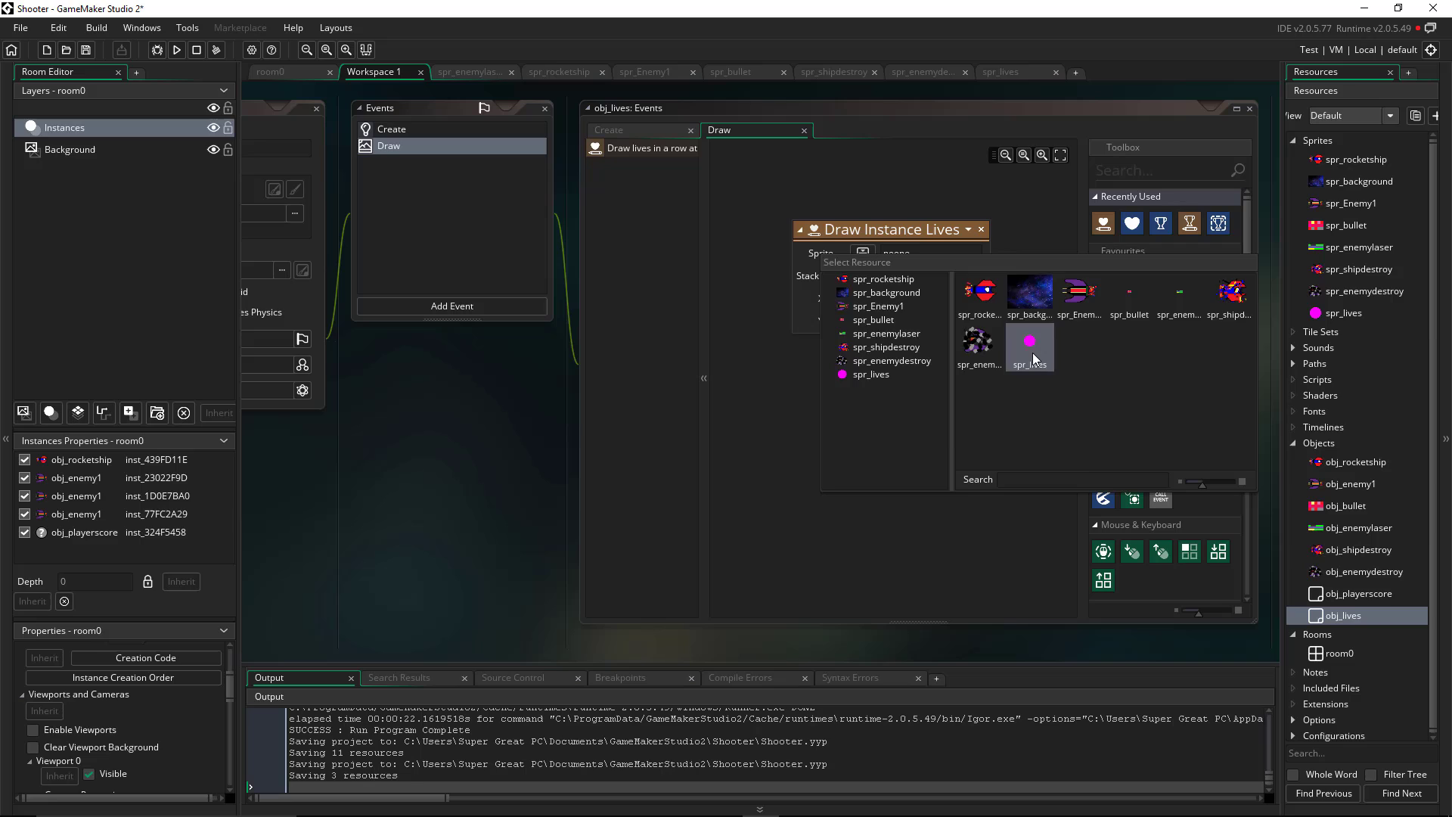
{"action": "left_click", "coordinate": [1029, 342]}
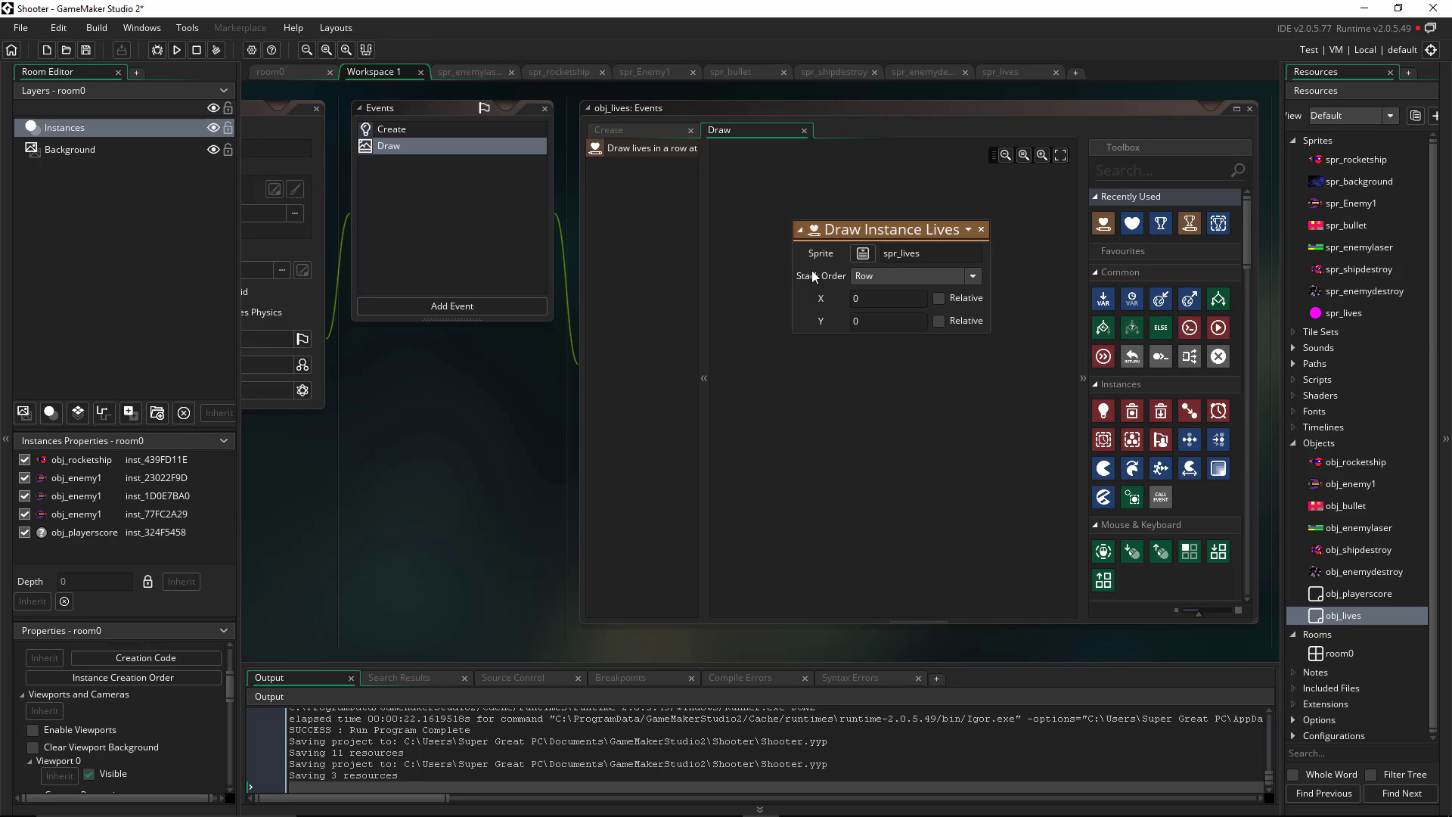
{"action": "left_click", "coordinate": [972, 276]}
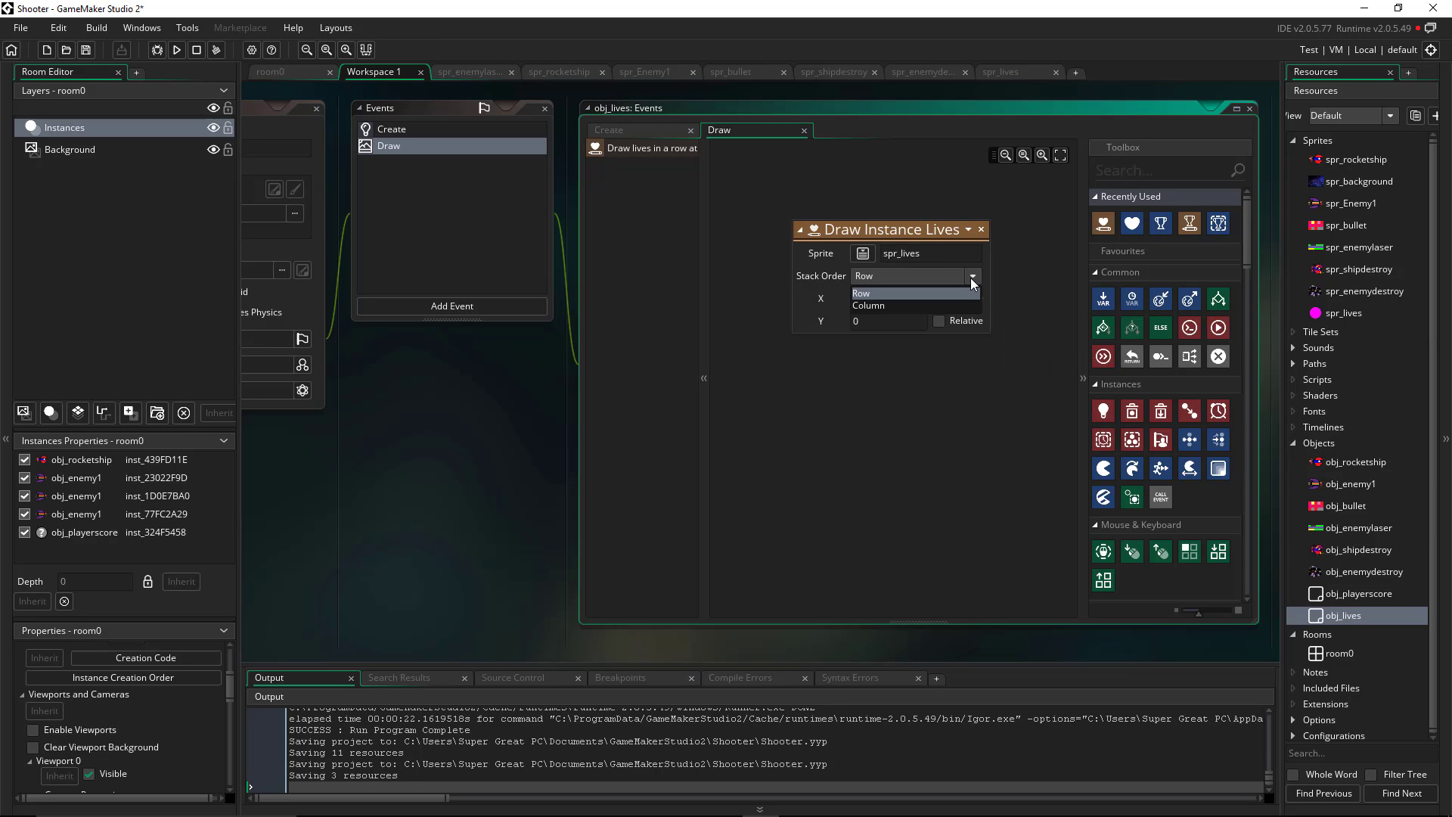
{"action": "left_click", "coordinate": [862, 291]}
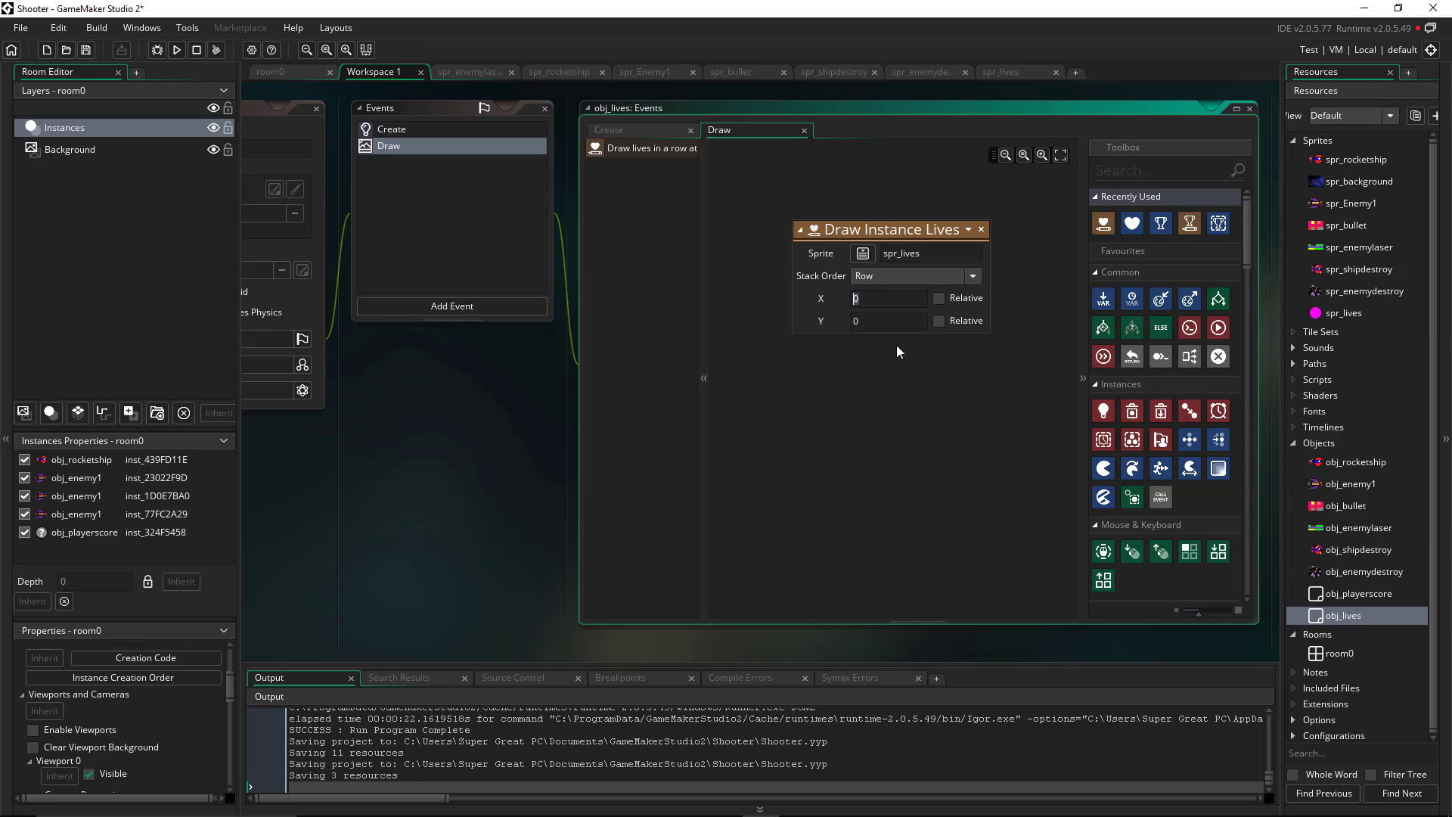
{"action": "mouse_move", "coordinate": [917, 366]}
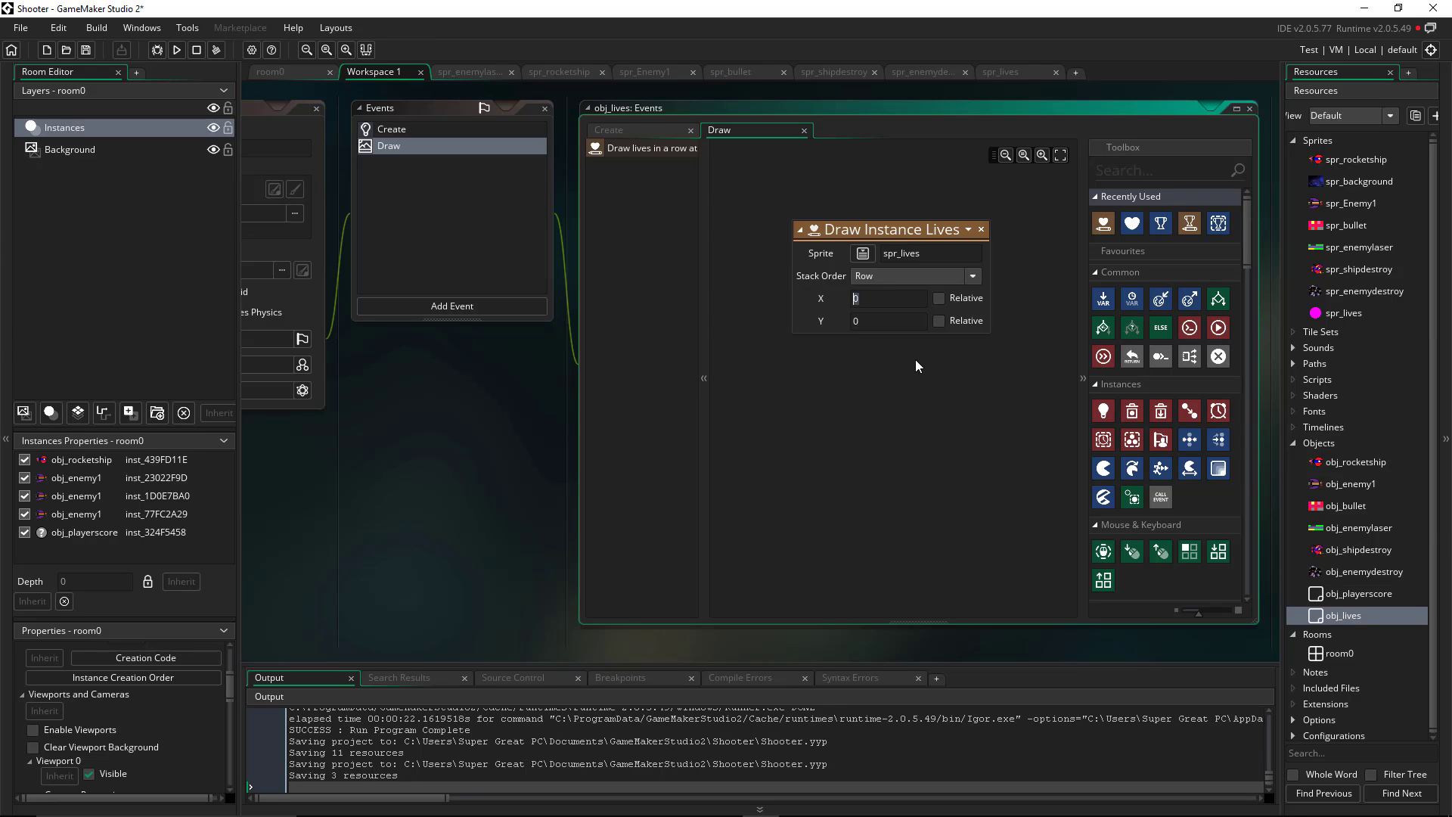
{"action": "type", "text": "200"}
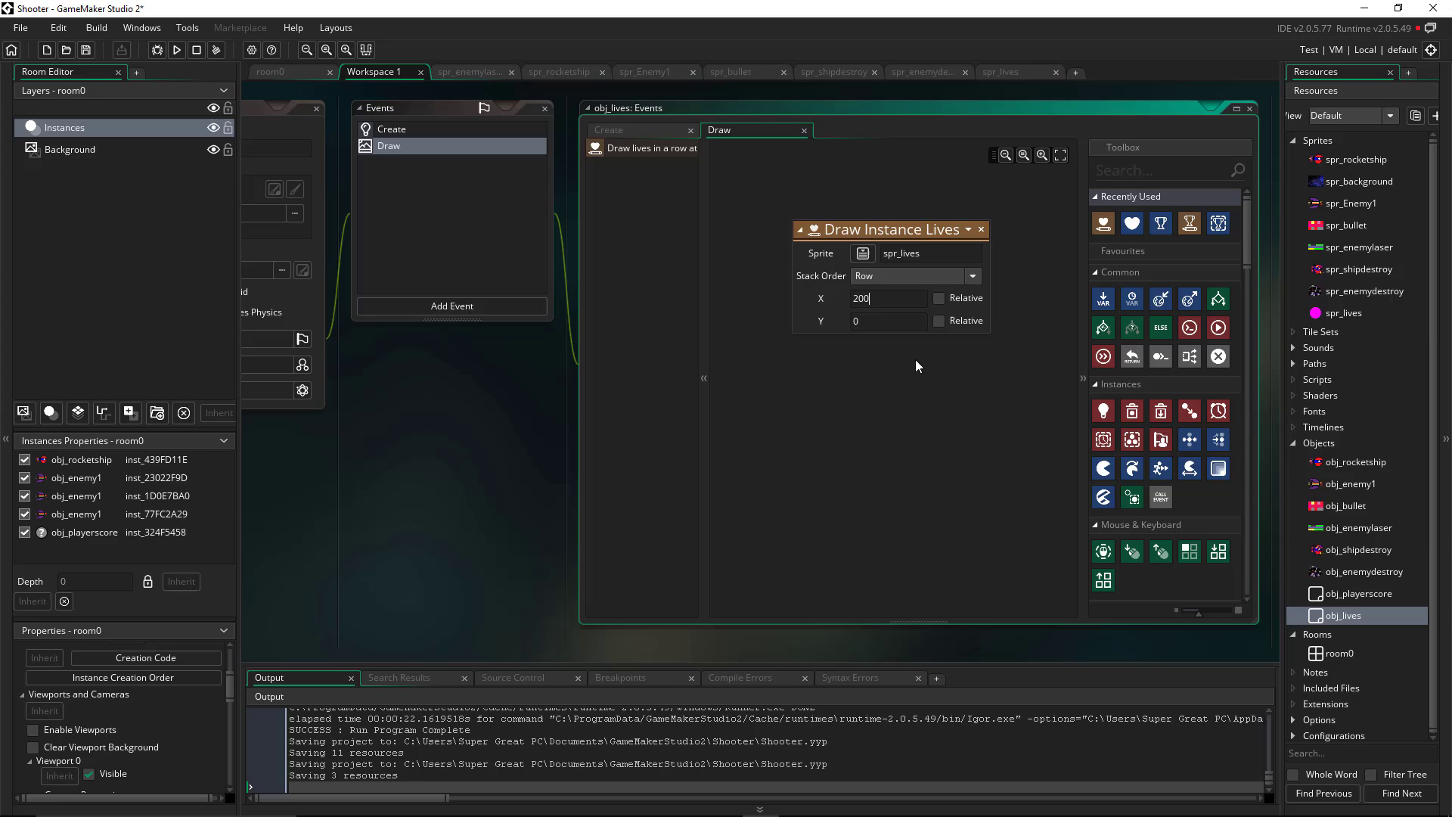
{"action": "left_click", "coordinate": [887, 321]}
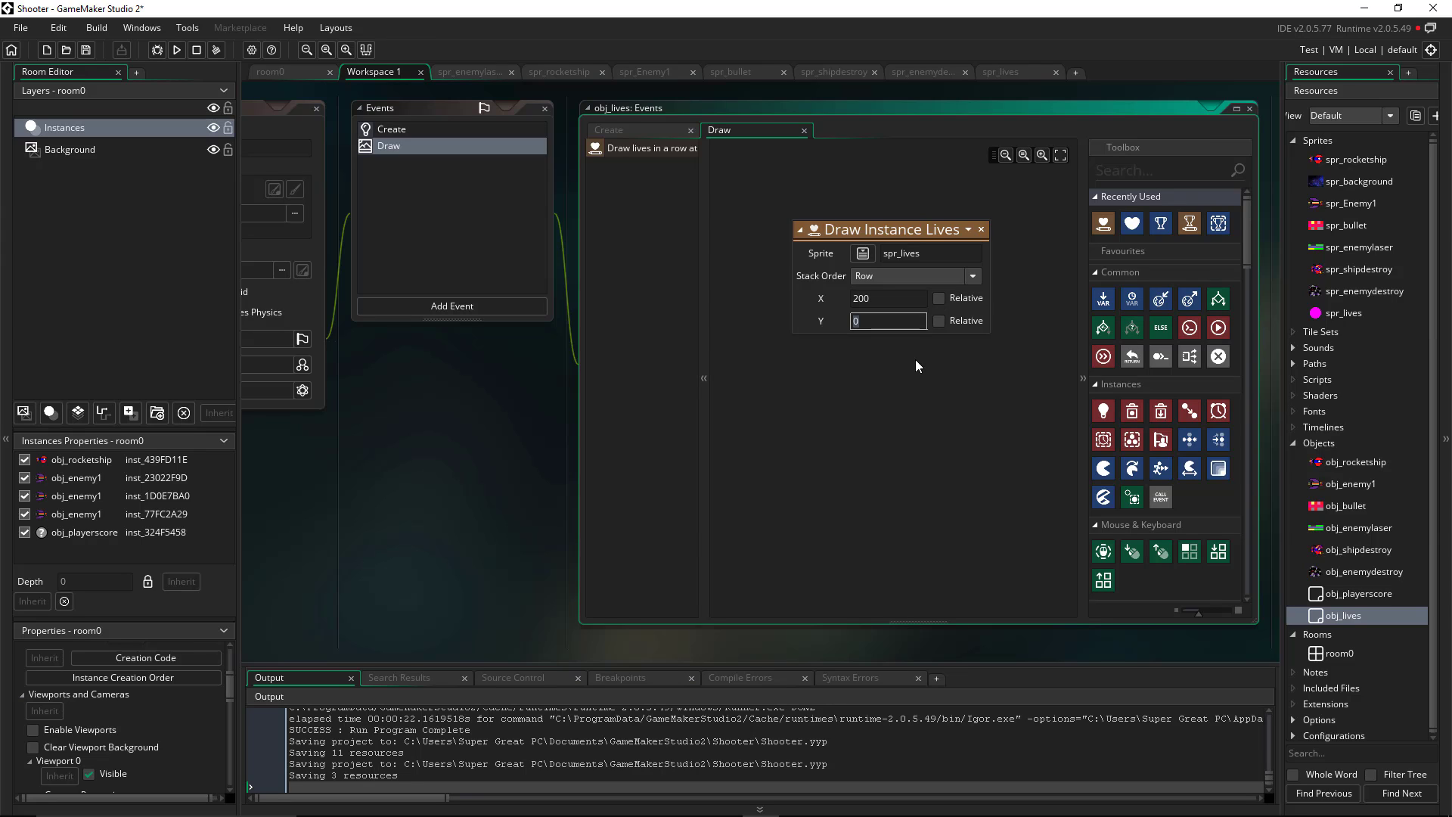
{"action": "type", "text": "64"}
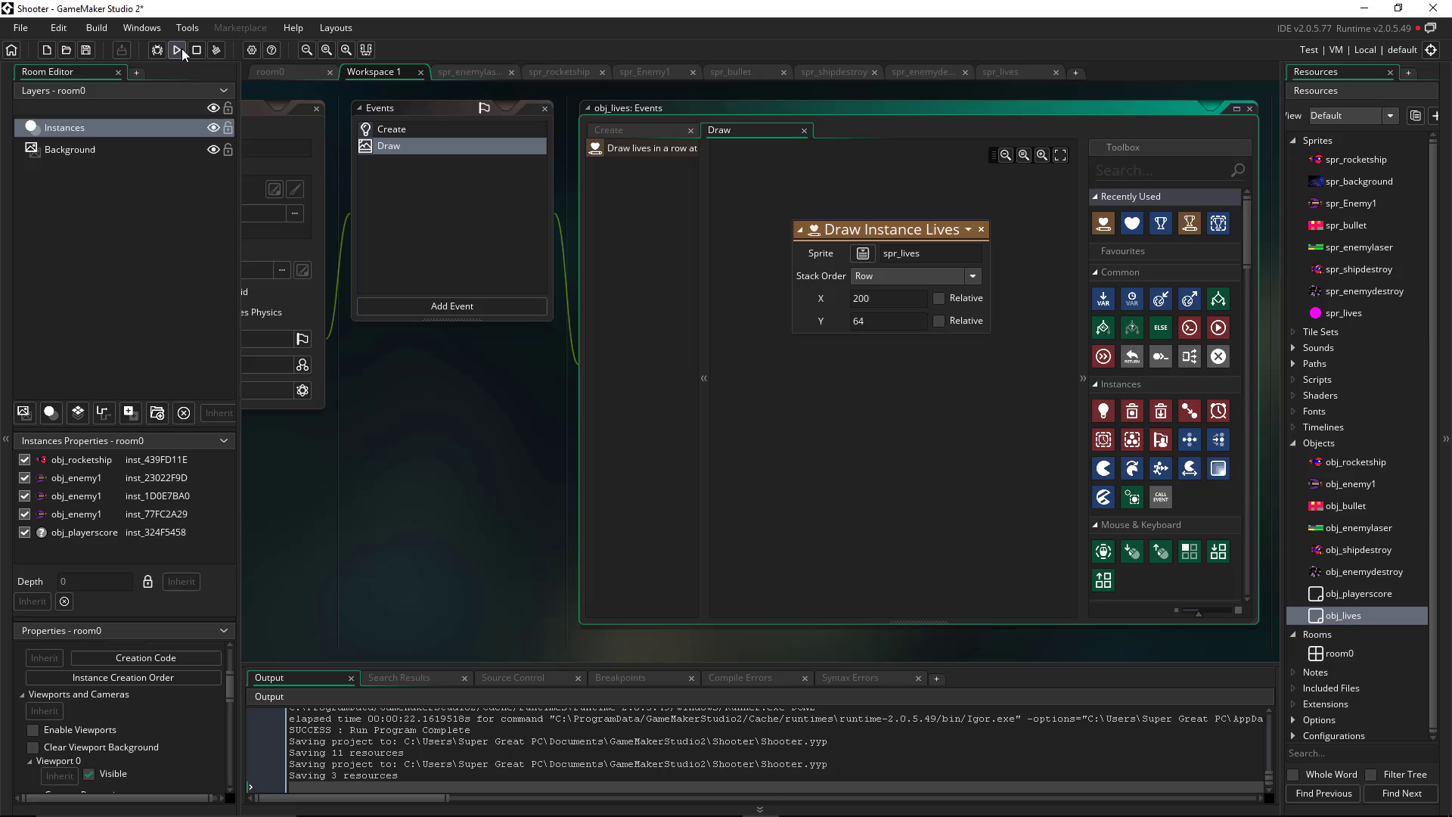
{"action": "left_click", "coordinate": [177, 50]}
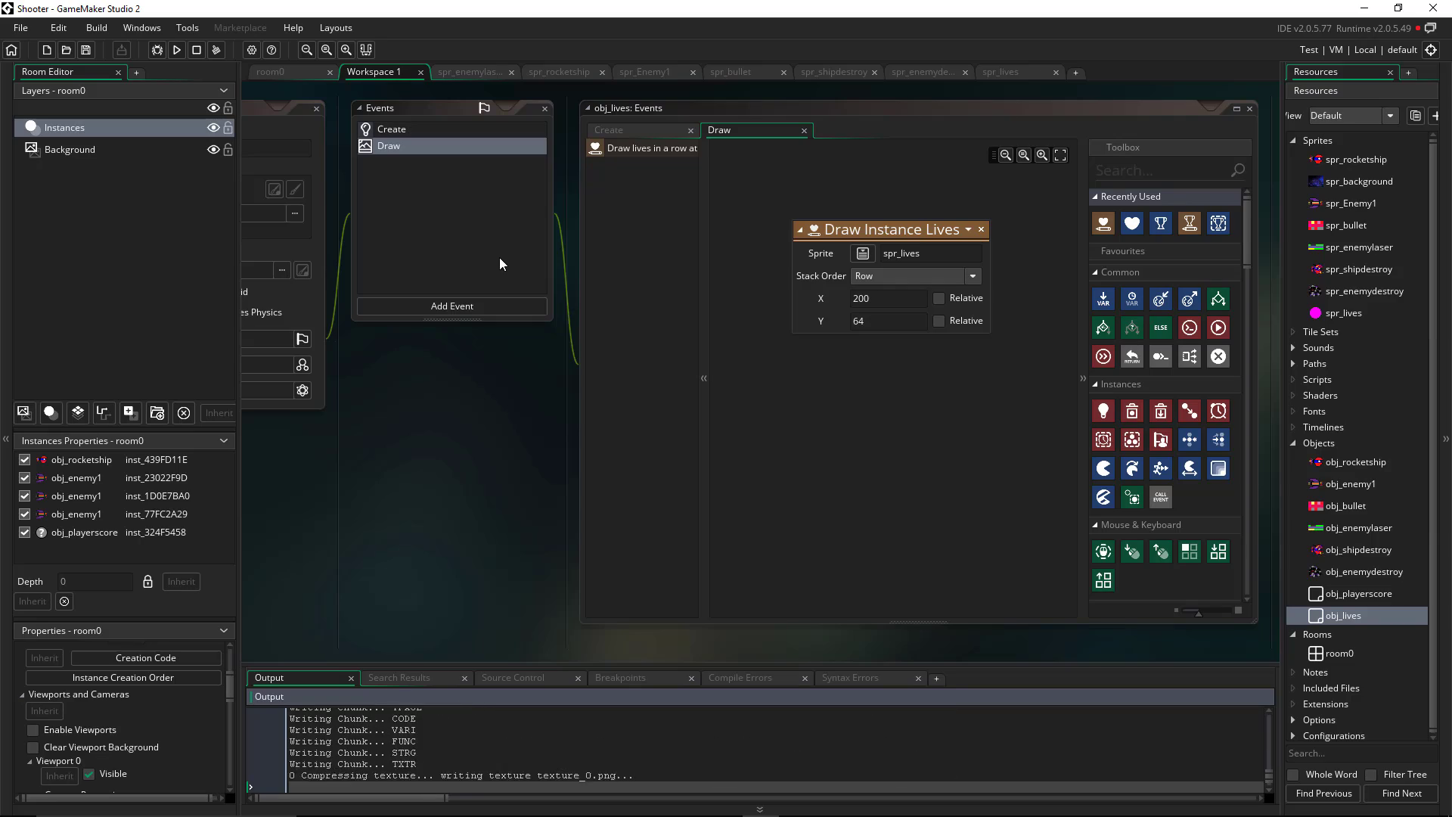
{"action": "left_click", "coordinate": [174, 50]}
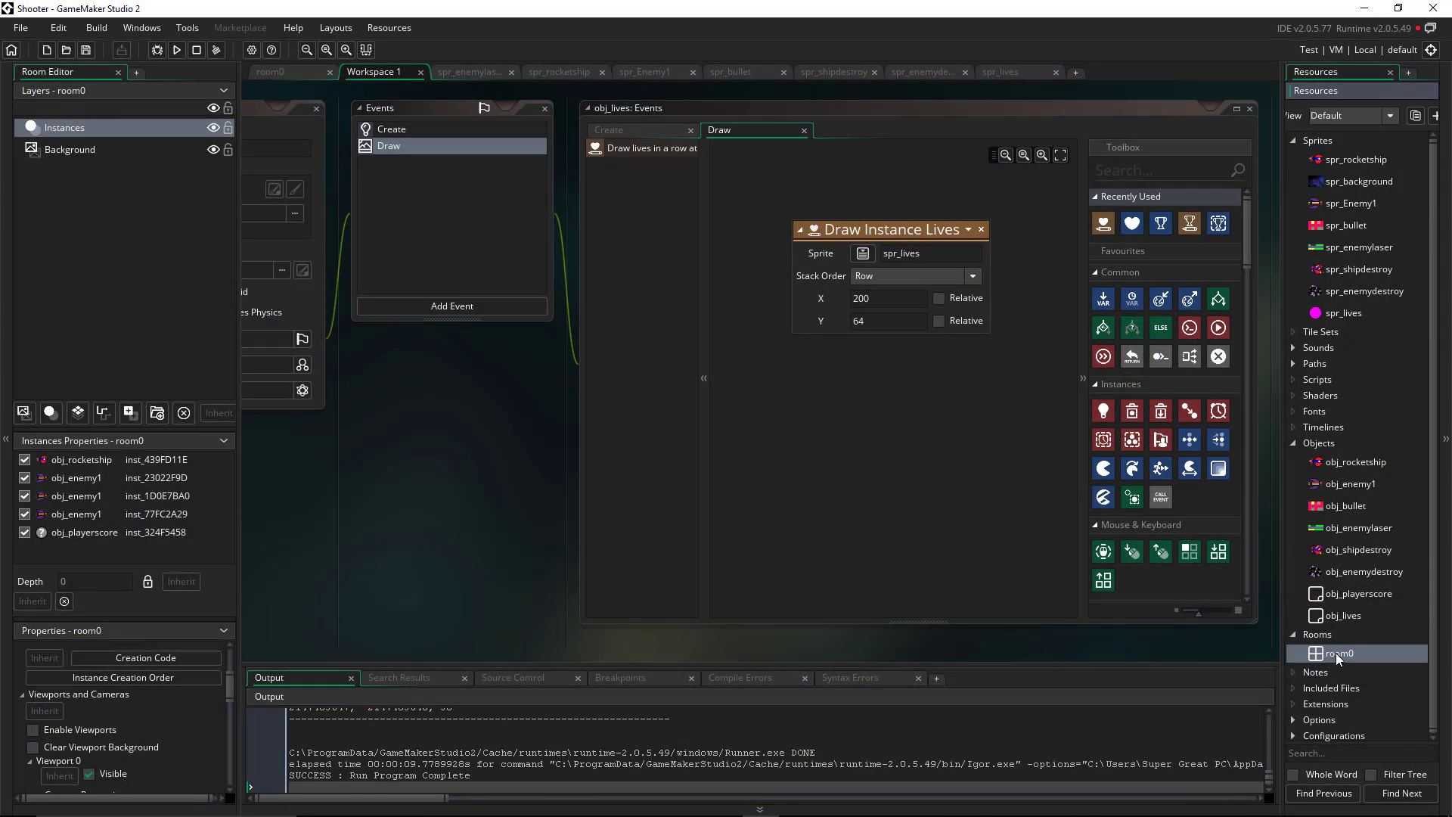
- Place an obj_lives instance at room0's top-left beside obj_playerscore and test-run the game
{"action": "left_click", "coordinate": [277, 71]}
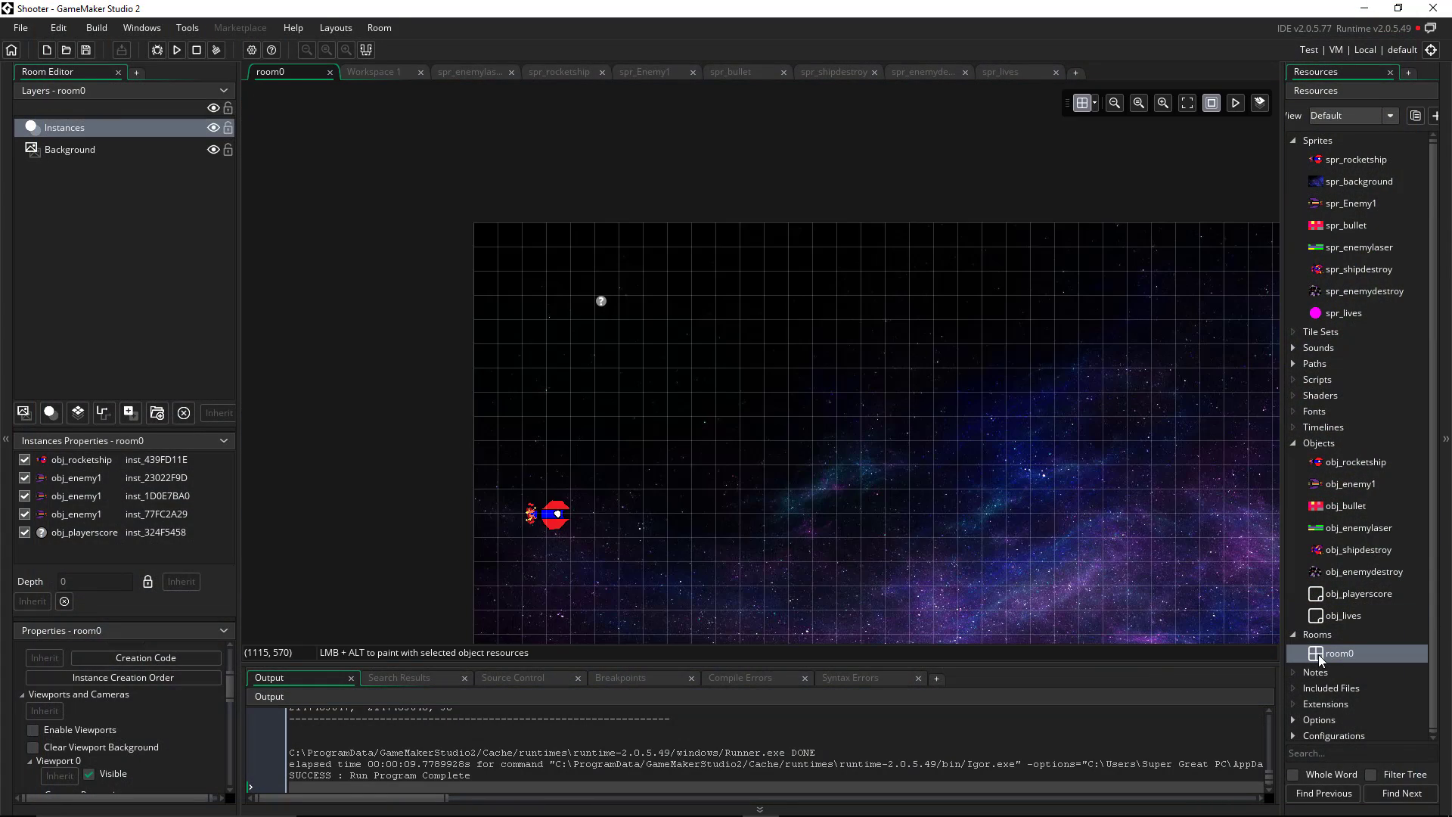
{"action": "mouse_move", "coordinate": [1332, 621]}
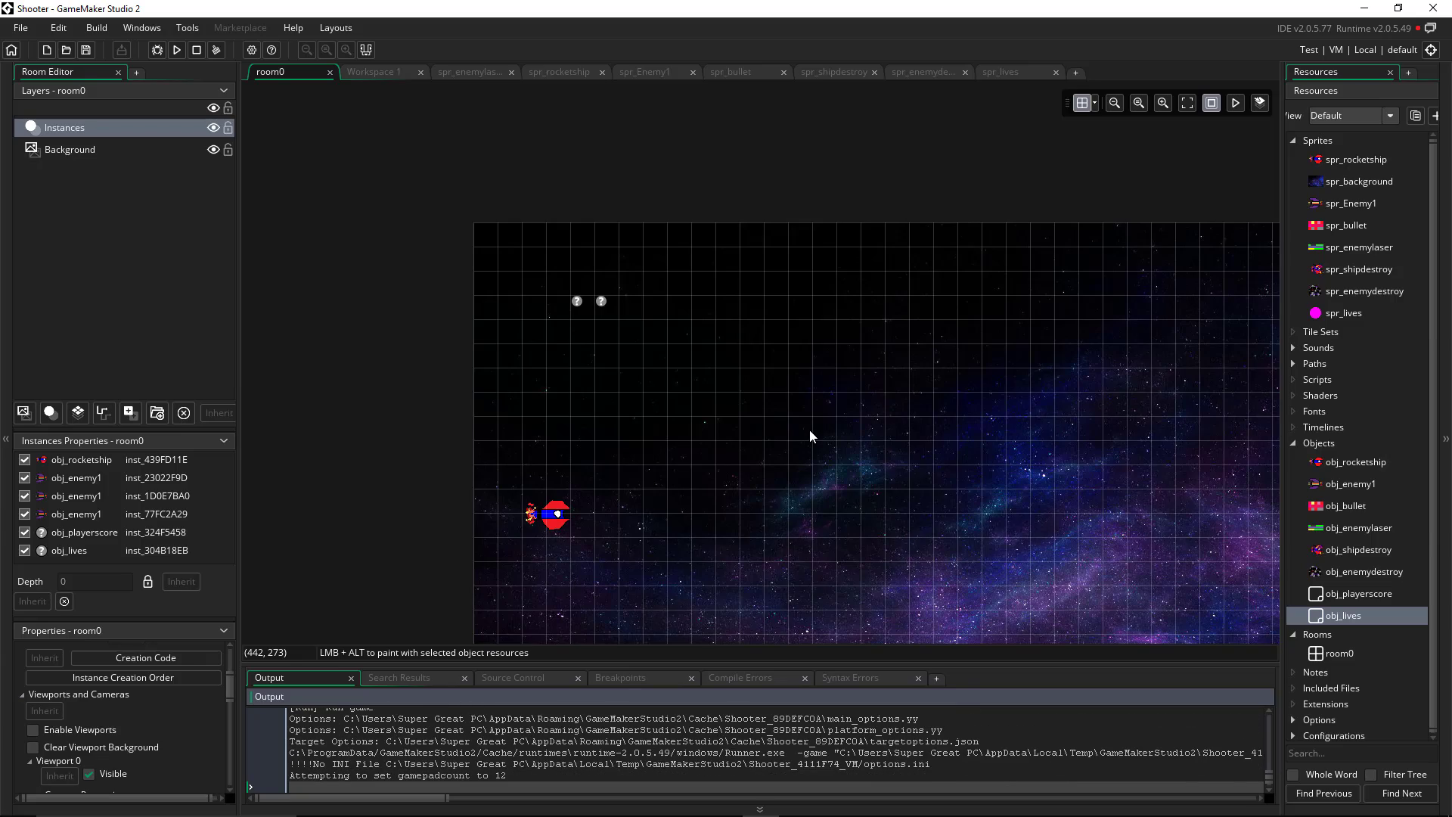
{"action": "left_click", "coordinate": [177, 50]}
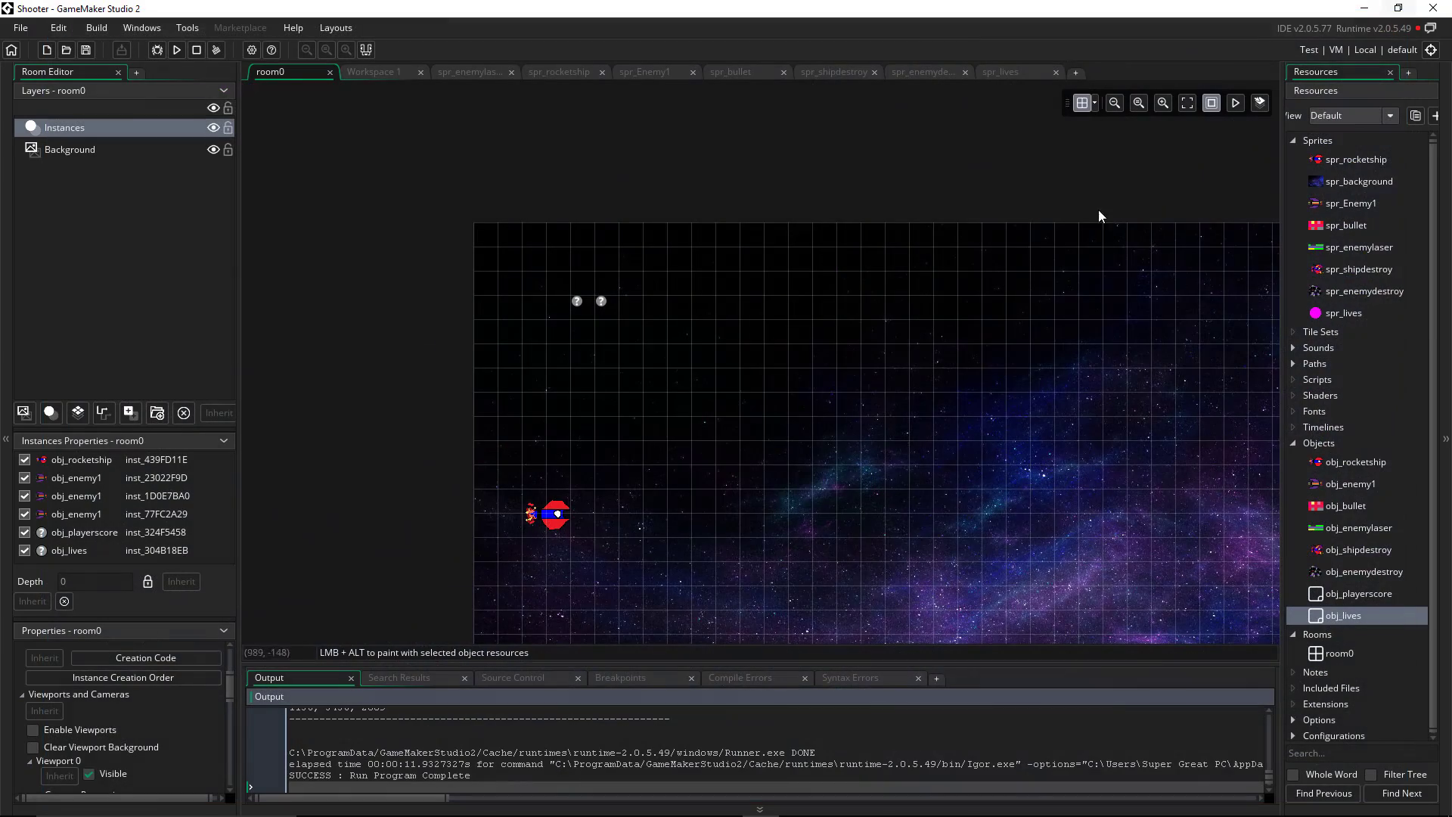
{"action": "mouse_move", "coordinate": [1388, 509]}
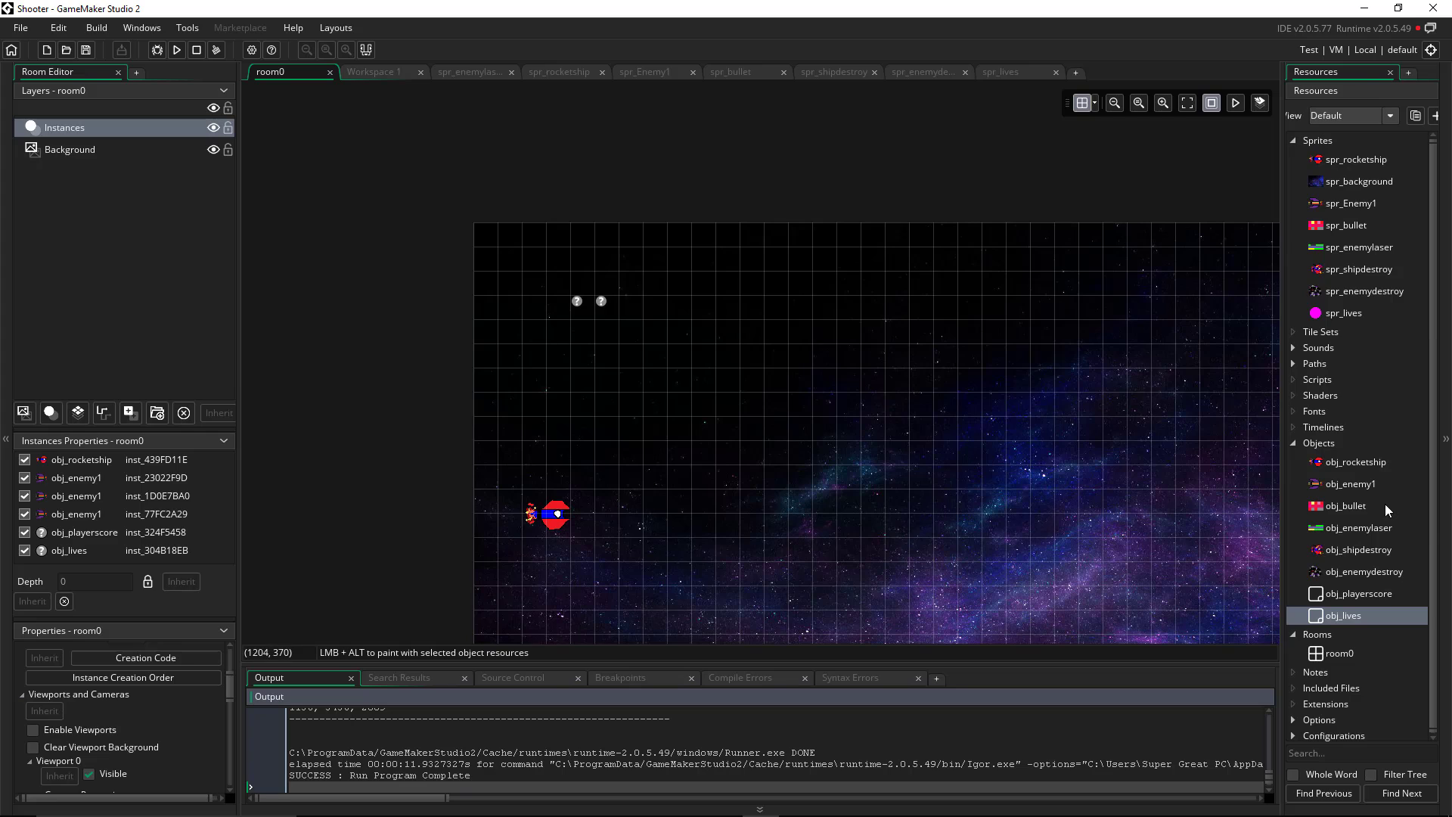
{"action": "mouse_move", "coordinate": [1337, 466]}
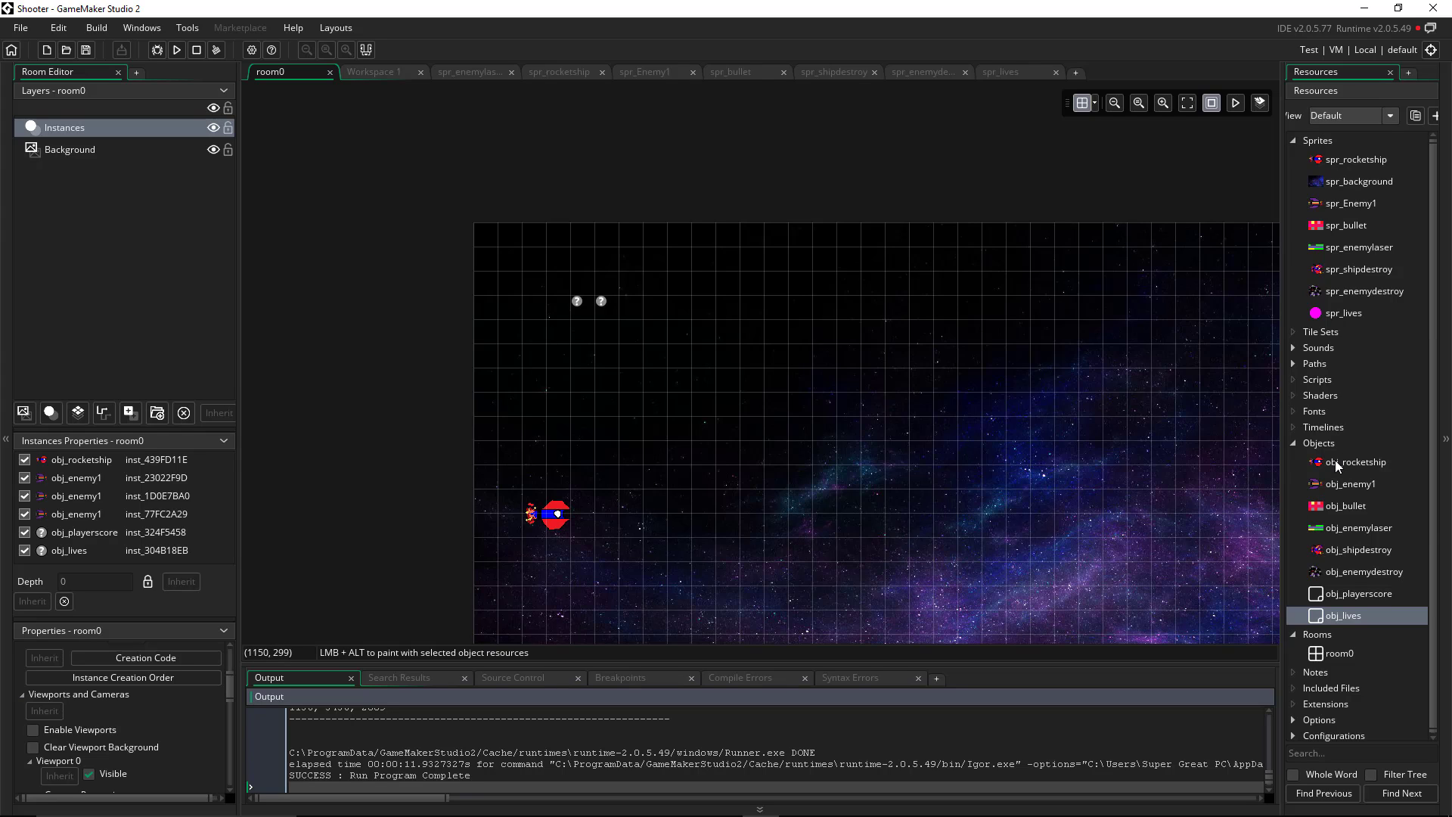
{"action": "left_click", "coordinate": [1358, 462]}
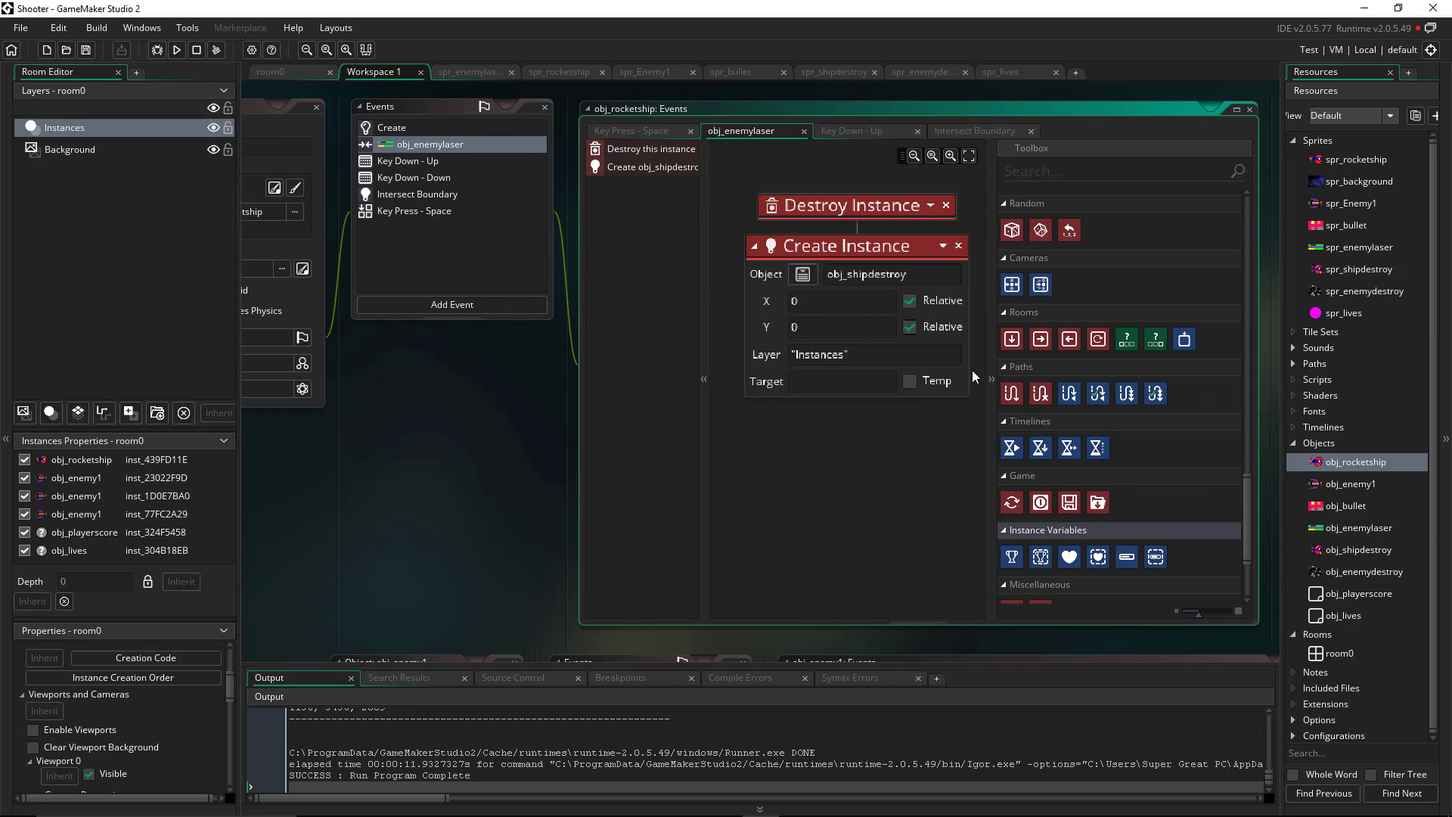
{"action": "mouse_move", "coordinate": [973, 375]}
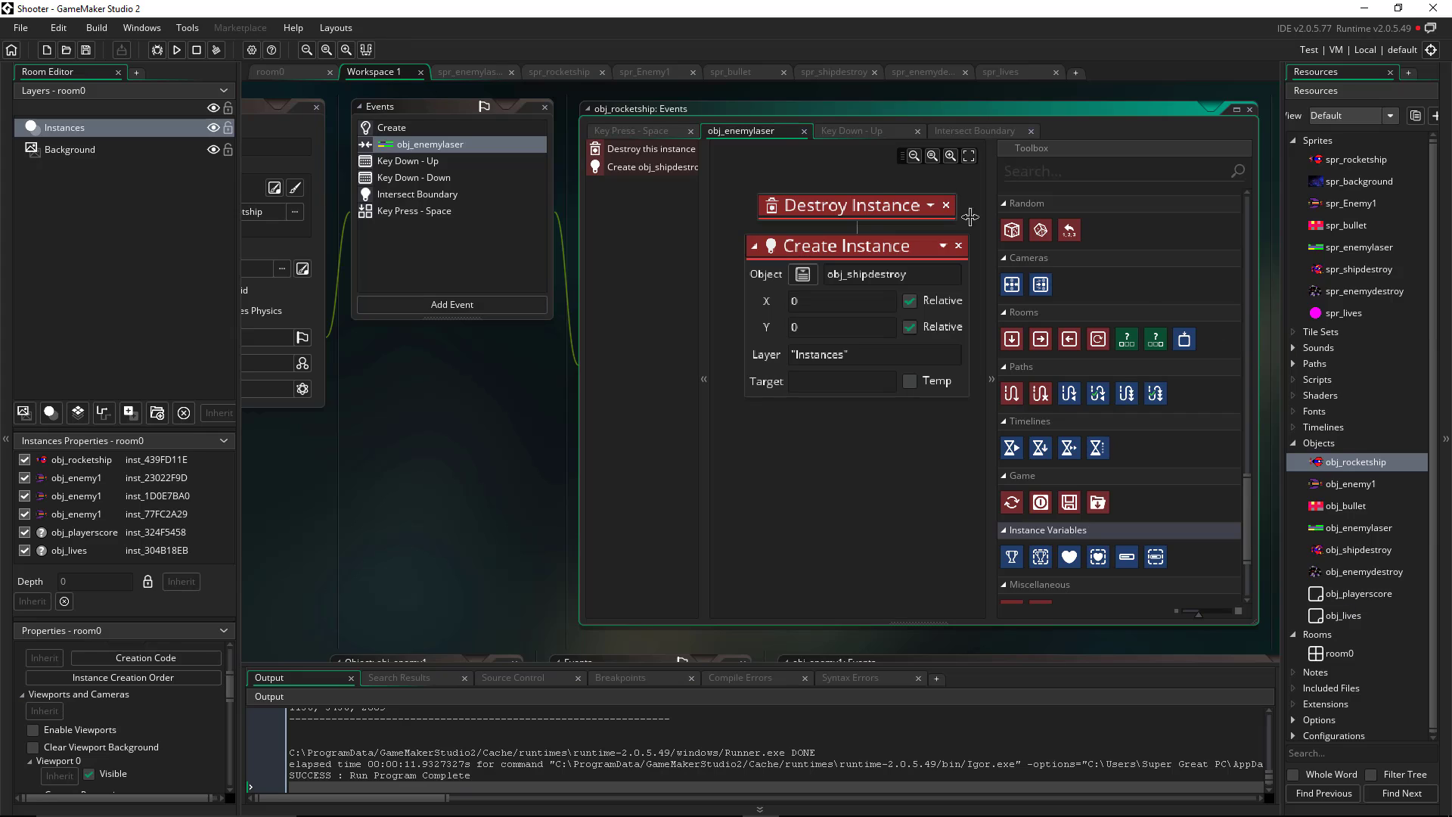
{"action": "mouse_move", "coordinate": [817, 197]}
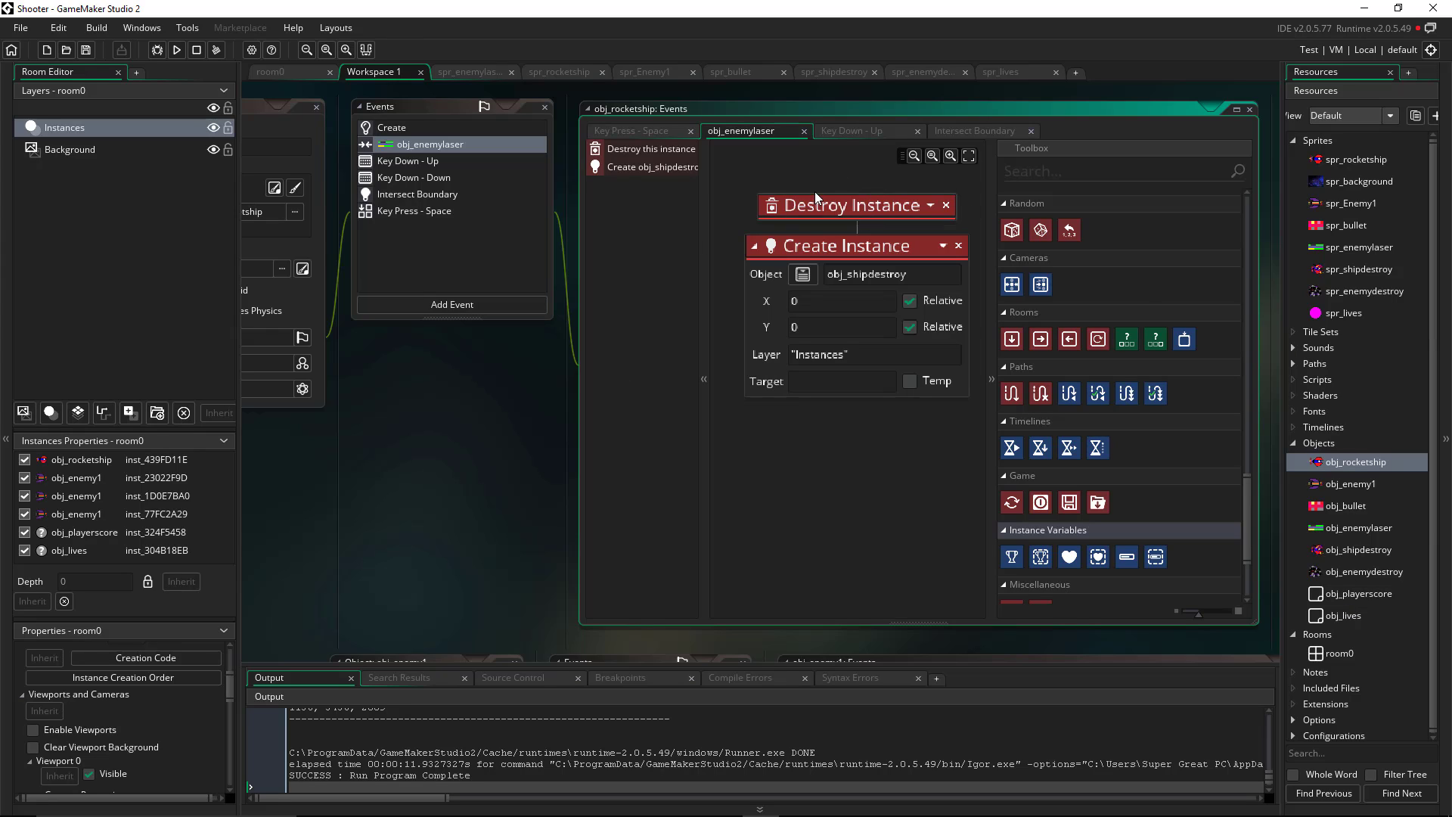
{"action": "mouse_move", "coordinate": [1040, 339]}
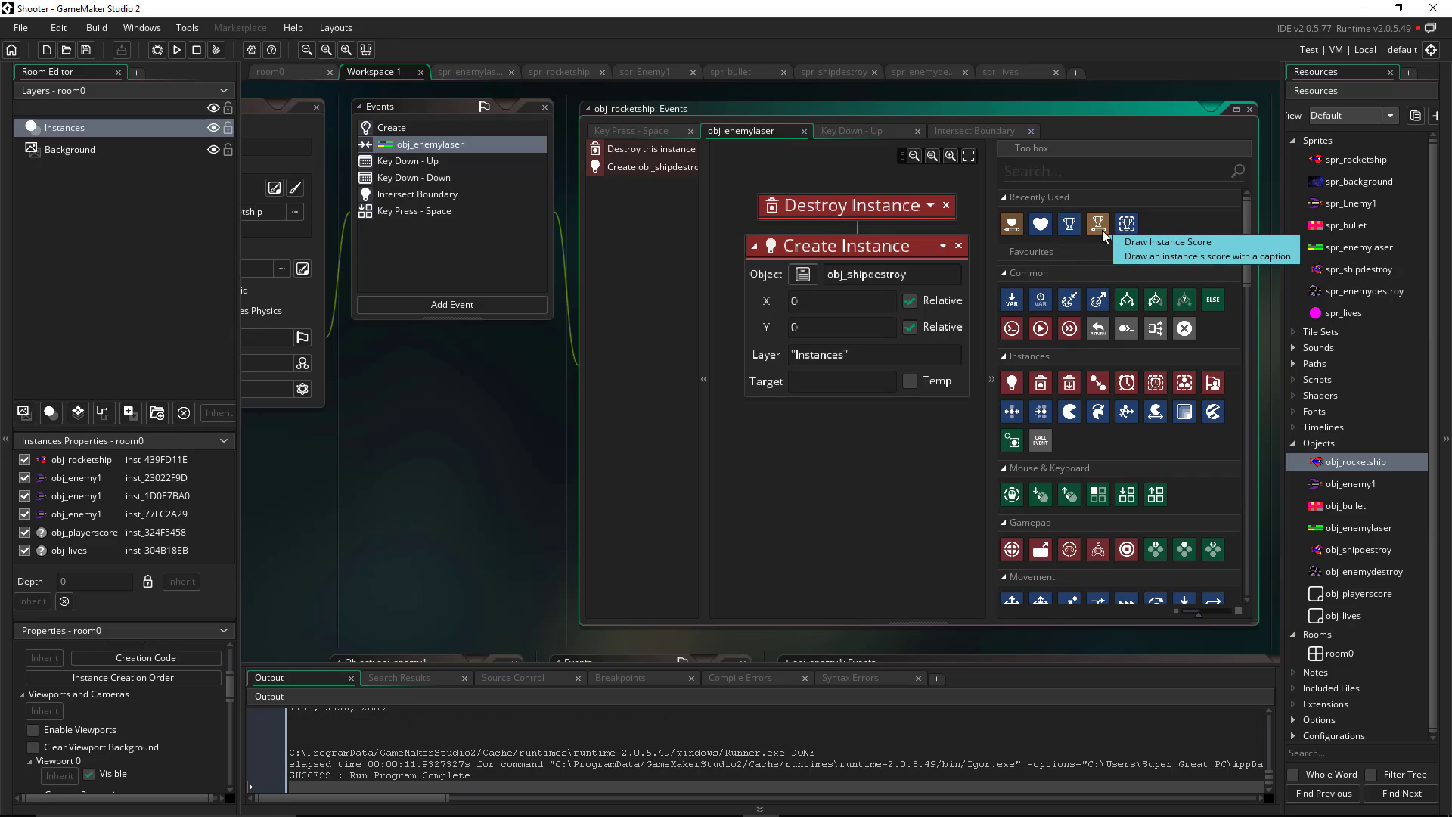
{"action": "mouse_move", "coordinate": [1040, 223]}
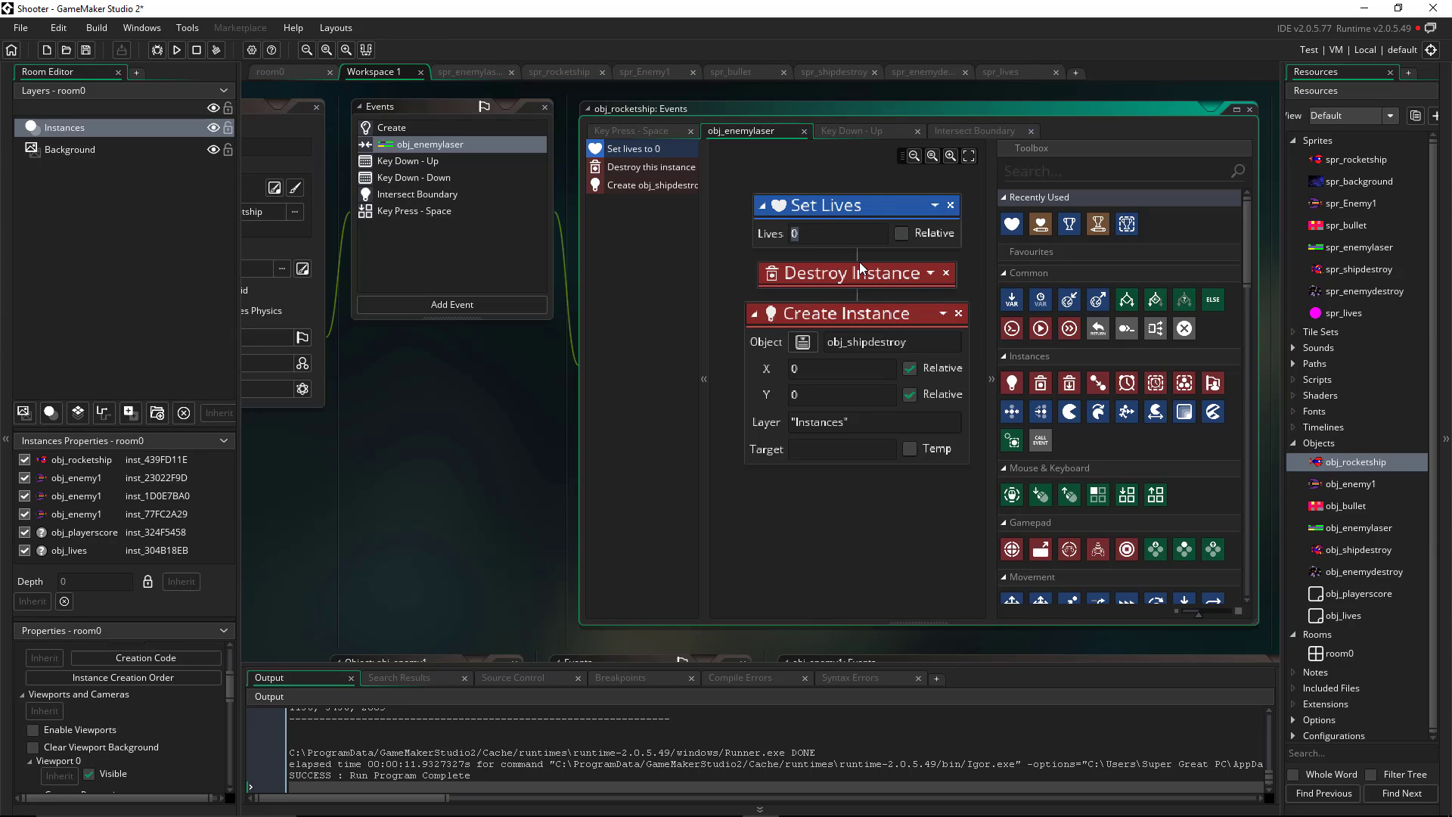
- Add a relative Set Lives of -1 to the rocketship's enemy-laser collision event
{"action": "type", "text": "-1"}
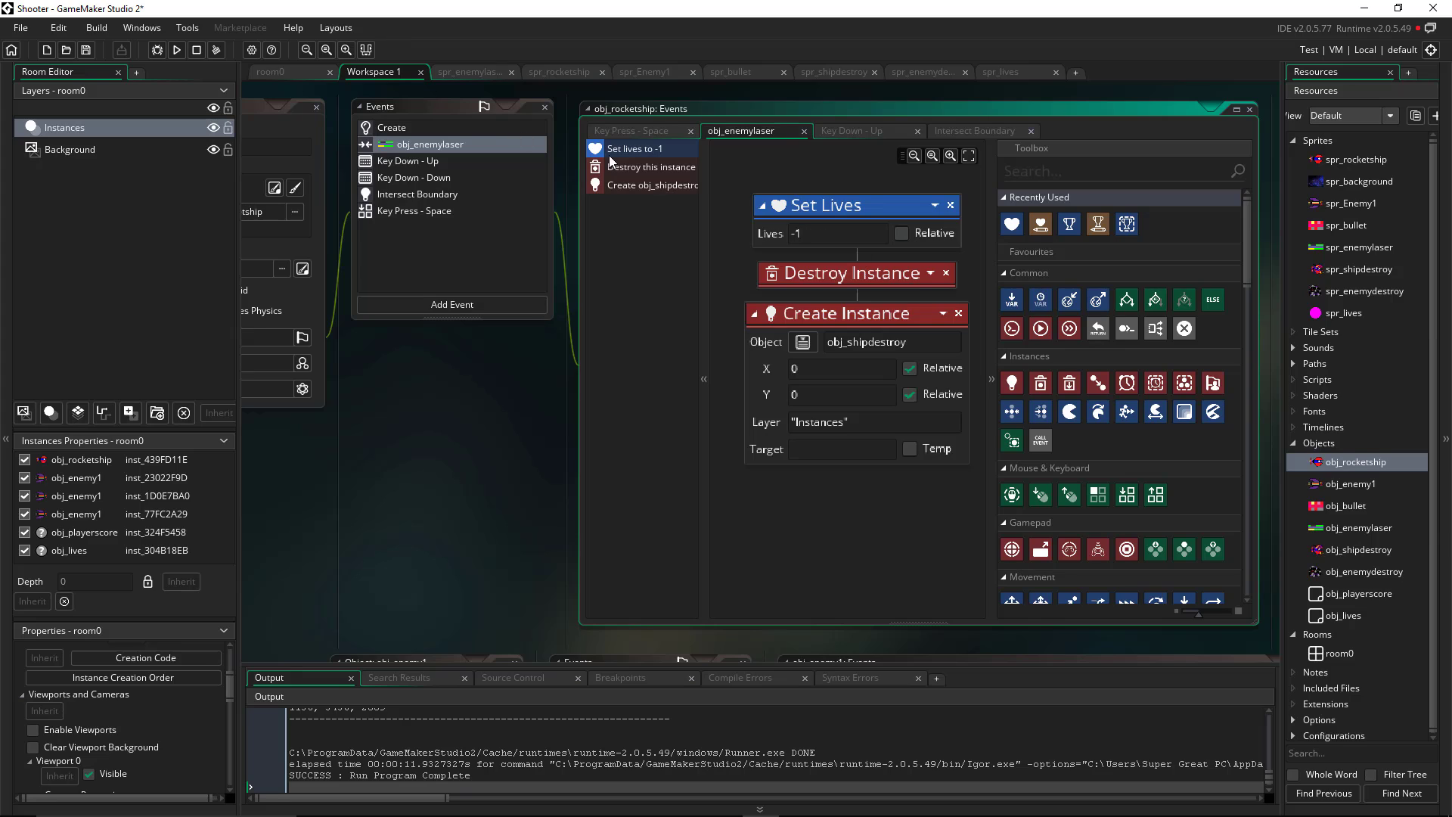
{"action": "mouse_move", "coordinate": [662, 157]}
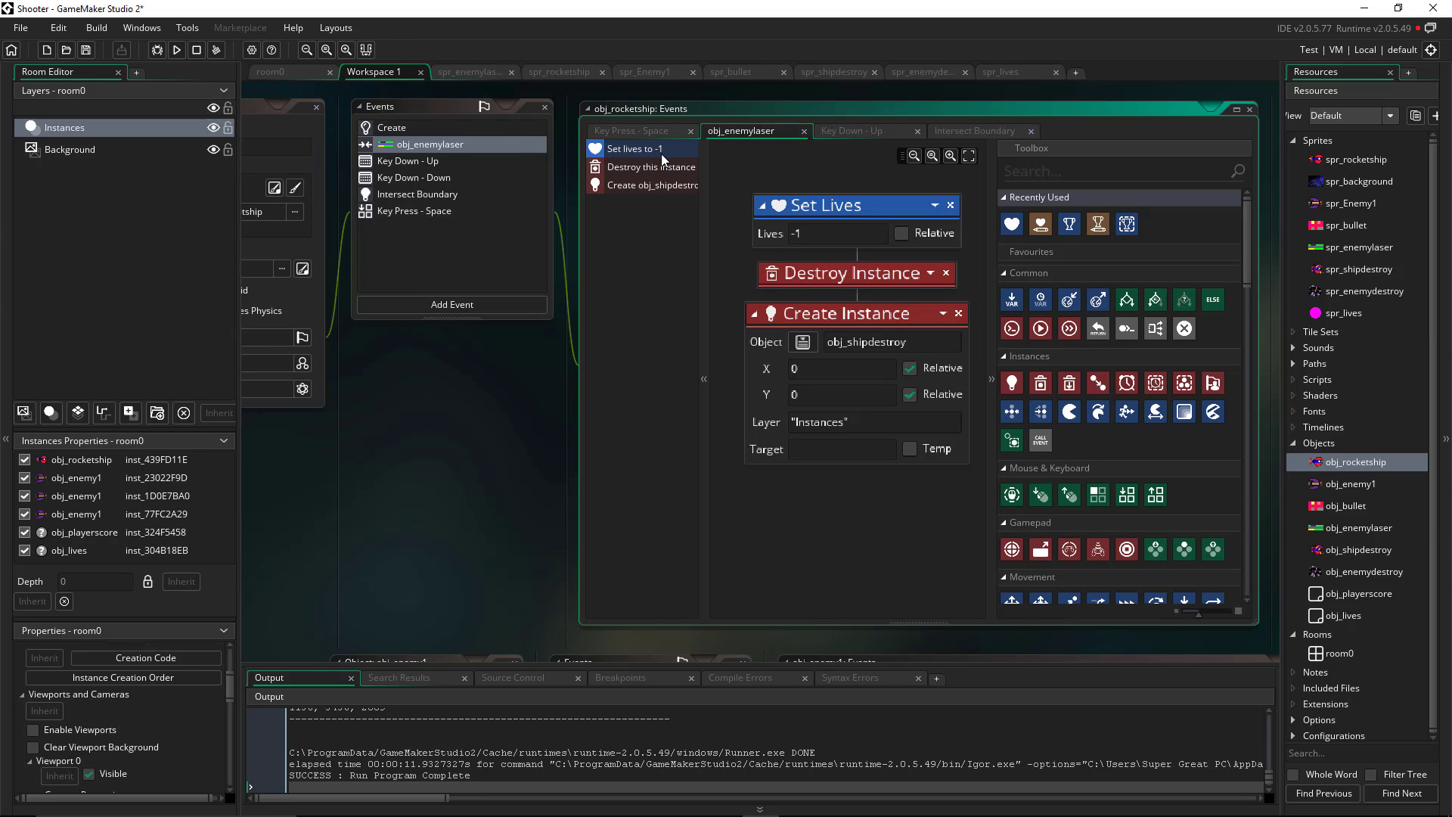
{"action": "mouse_move", "coordinate": [677, 234]}
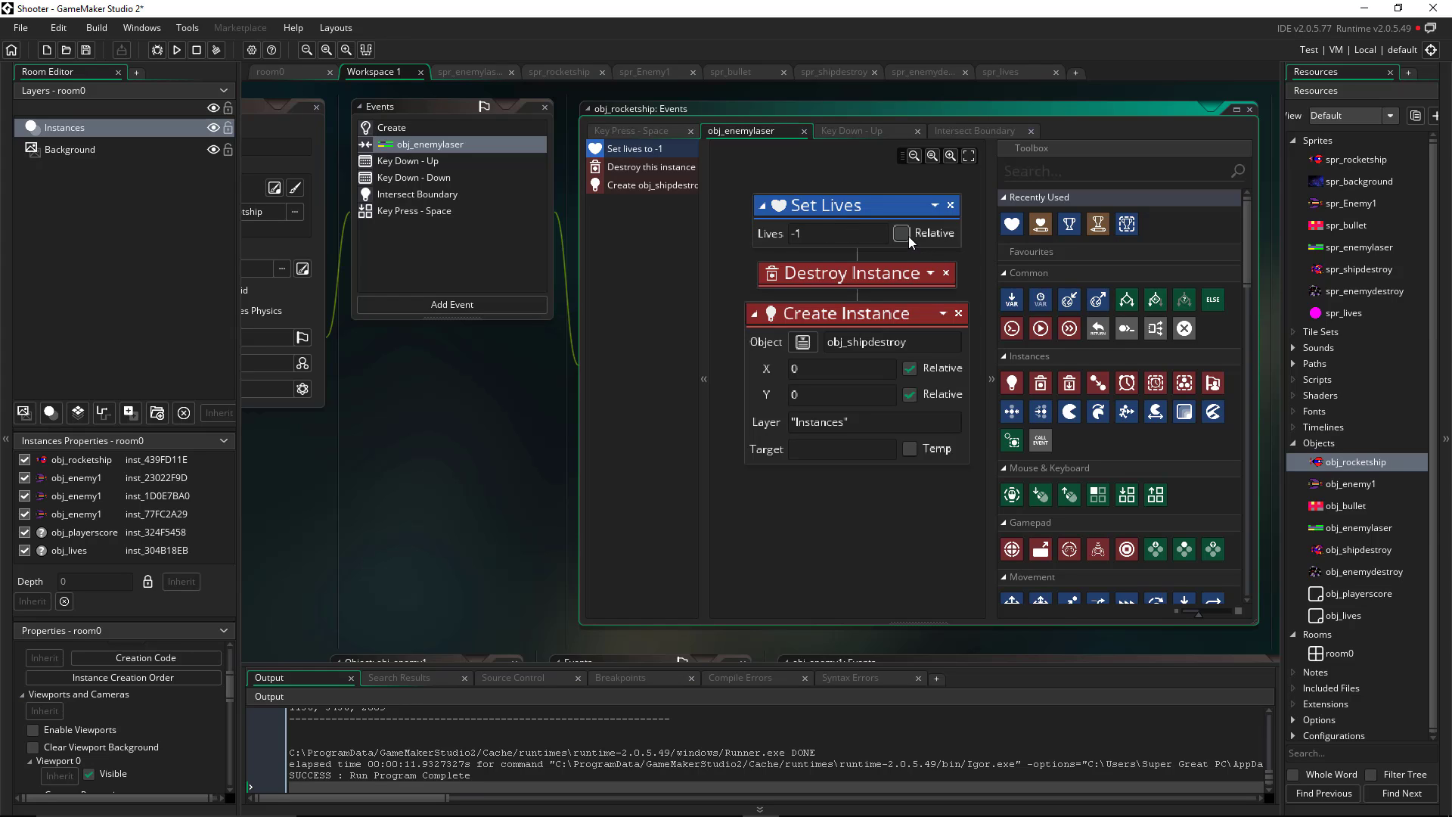
{"action": "left_click", "coordinate": [901, 234]}
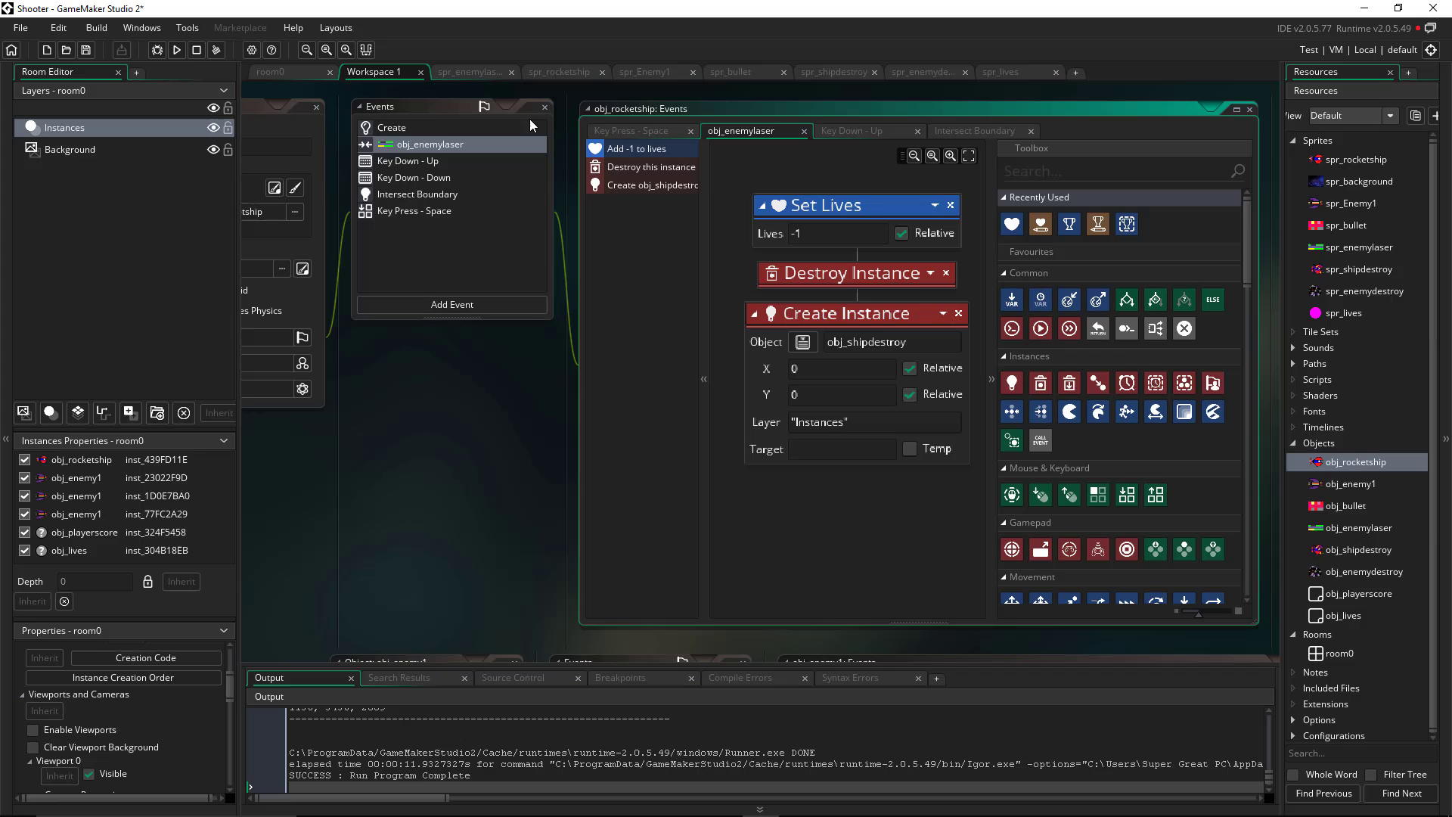
{"action": "mouse_move", "coordinate": [944, 206]}
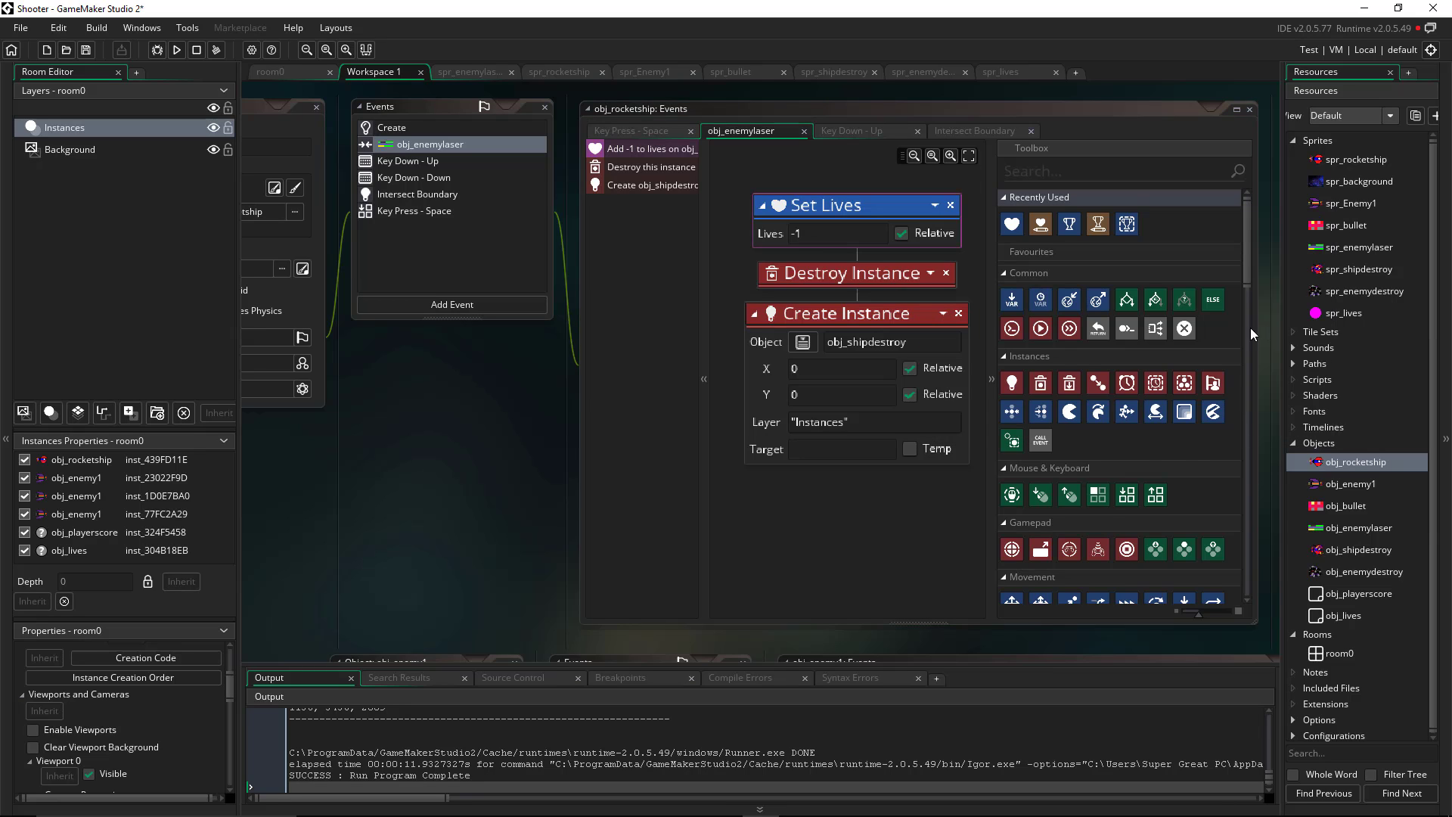
- Run the Shooter game and check five magenta life dots appear beside the score
{"action": "left_click", "coordinate": [1344, 615]}
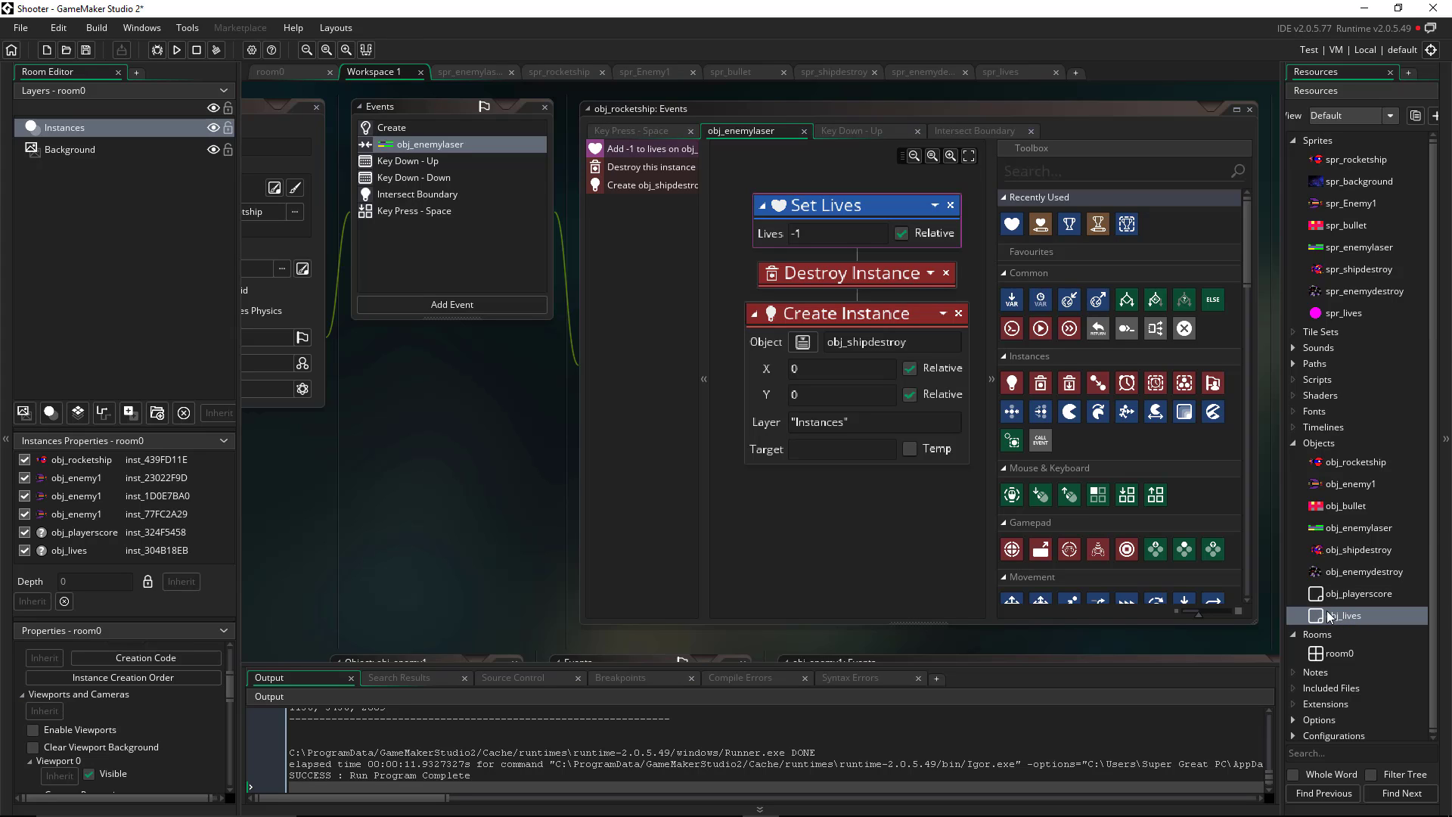
{"action": "mouse_move", "coordinate": [1329, 621]}
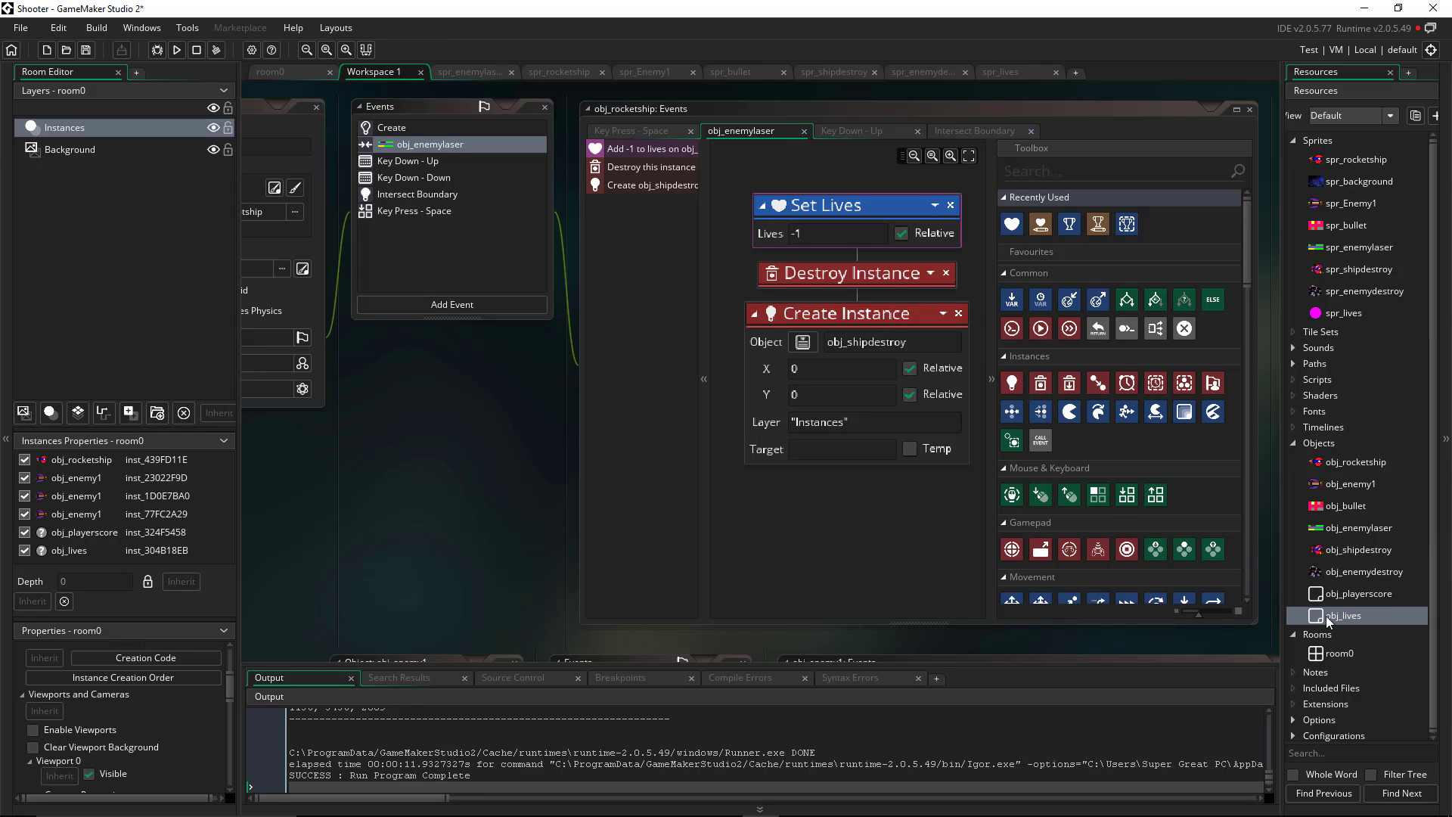
{"action": "mouse_move", "coordinate": [976, 365]}
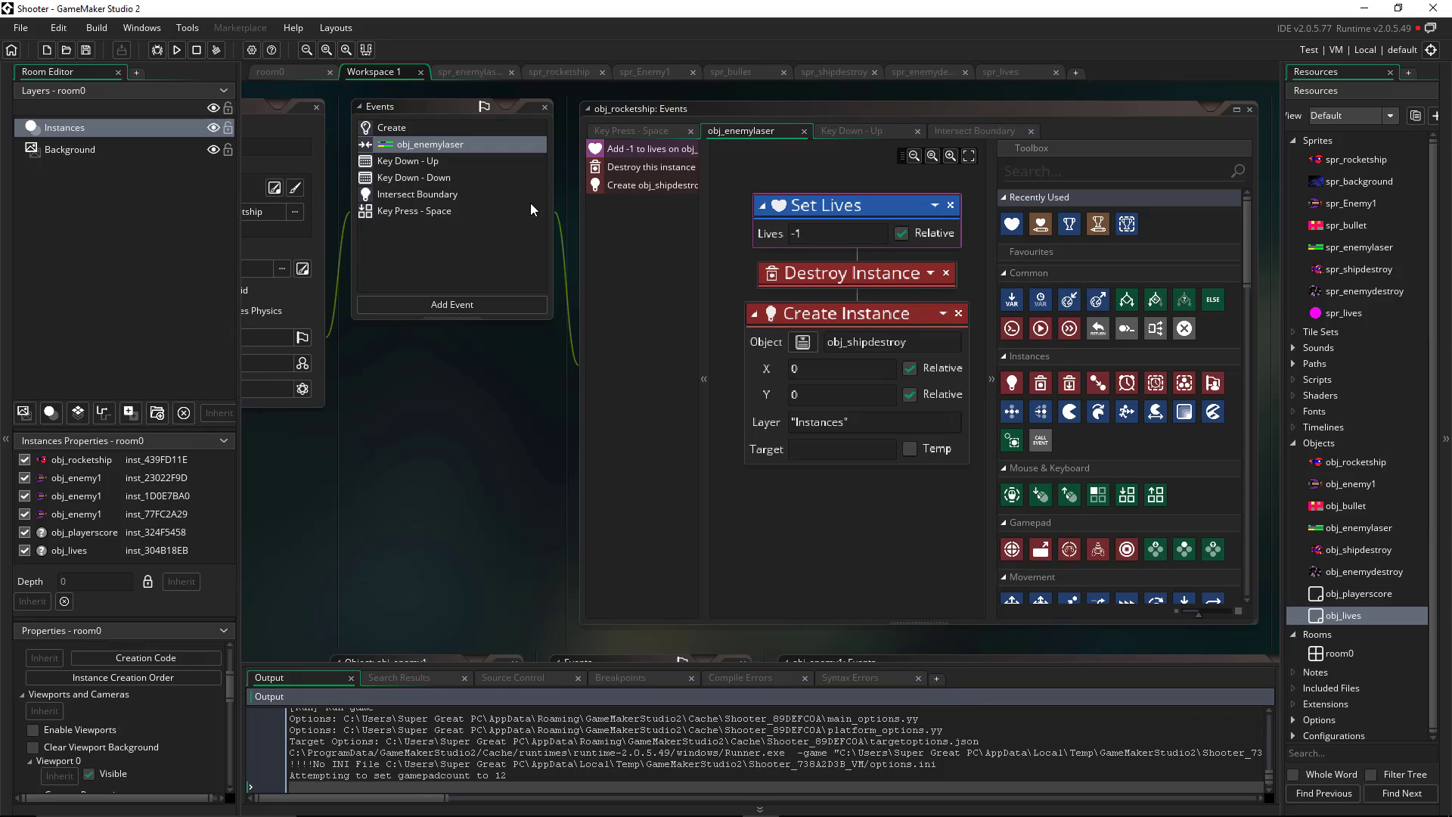
{"action": "left_click", "coordinate": [177, 50]}
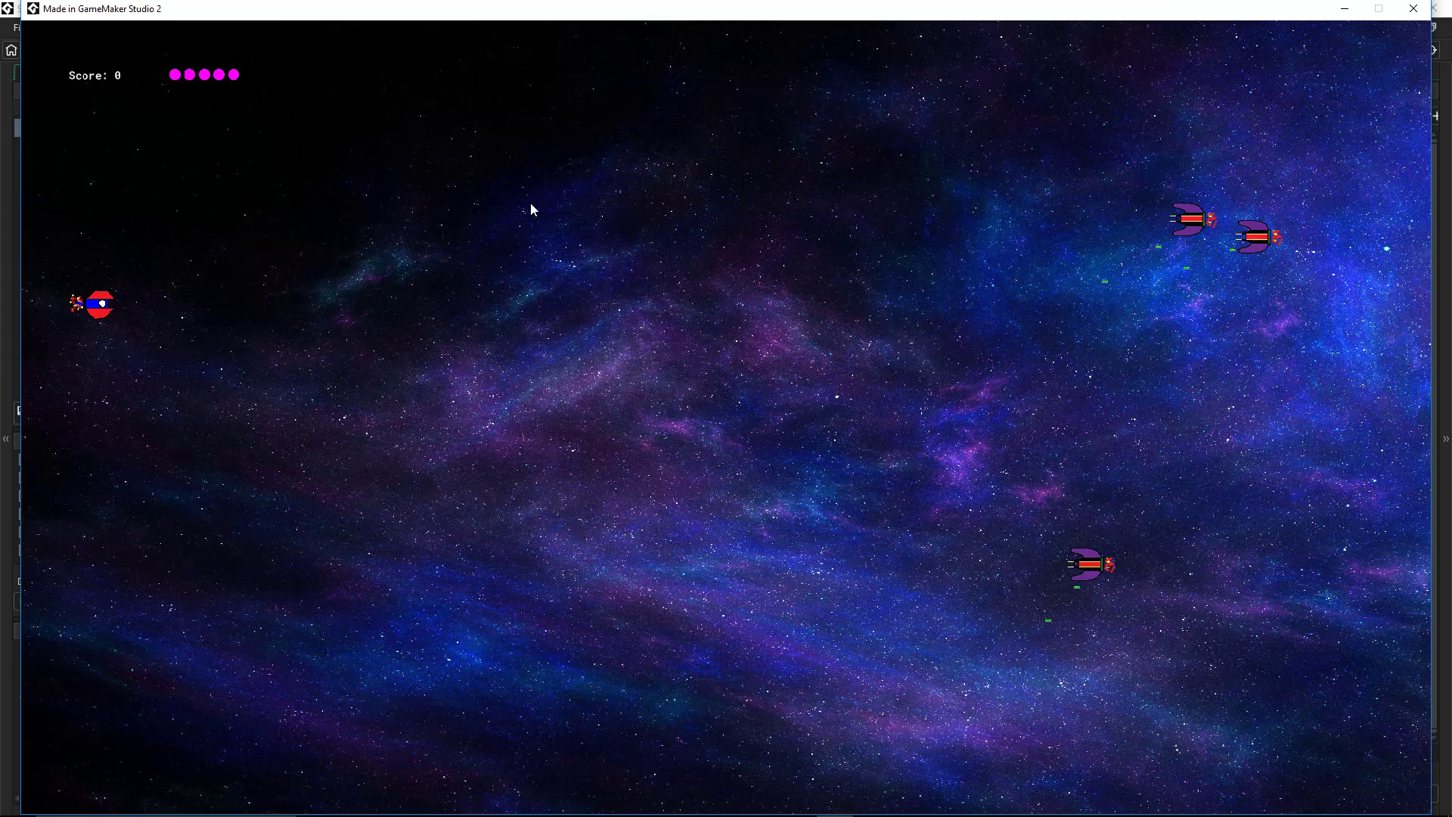